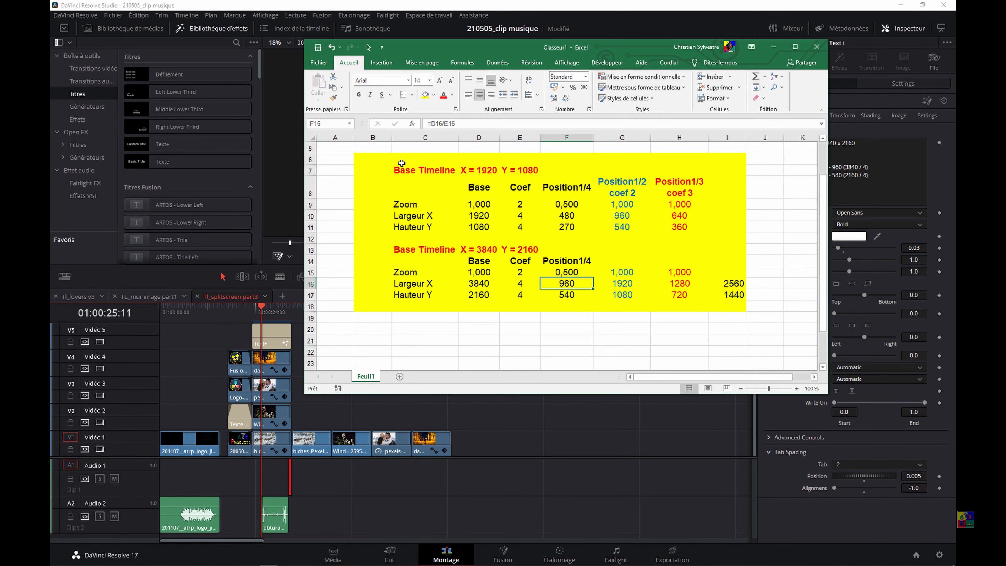
Review the reference table: 1920 × 1080 and 3840 × 2160 rows, half-size zoom formula, one-third position column
{"action": "left_click", "coordinate": [424, 170]}
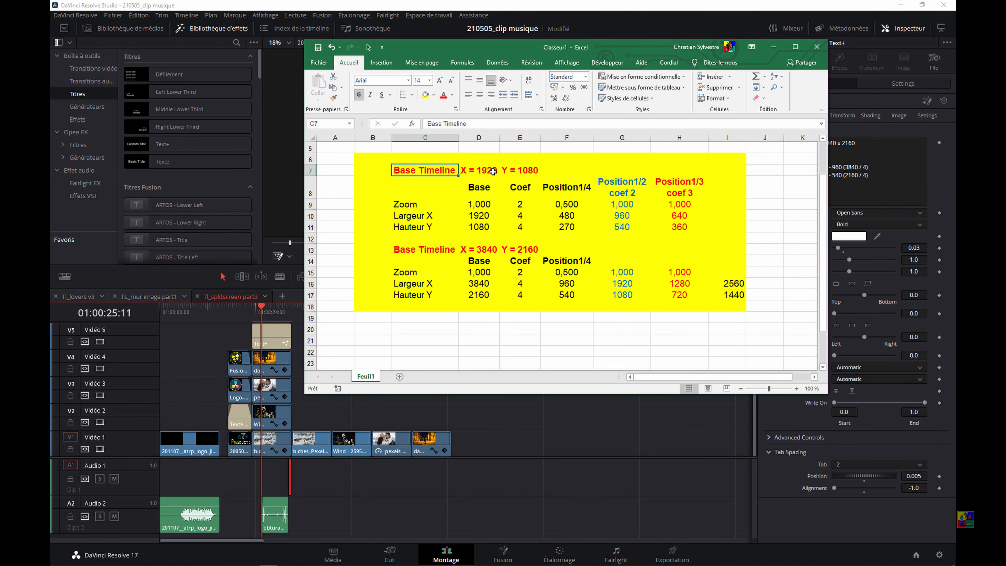
{"action": "mouse_move", "coordinate": [627, 178]}
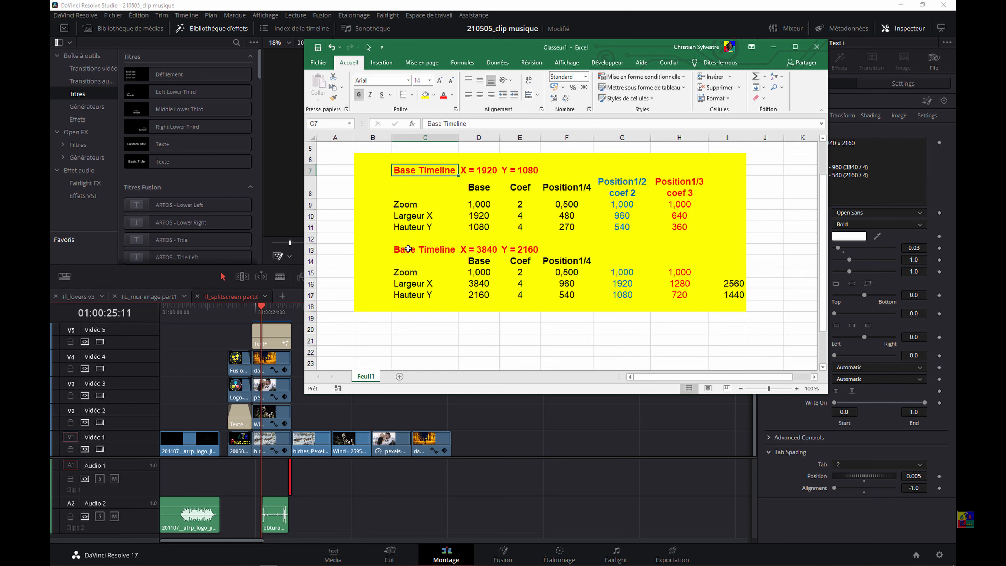
{"action": "left_click", "coordinate": [408, 249]}
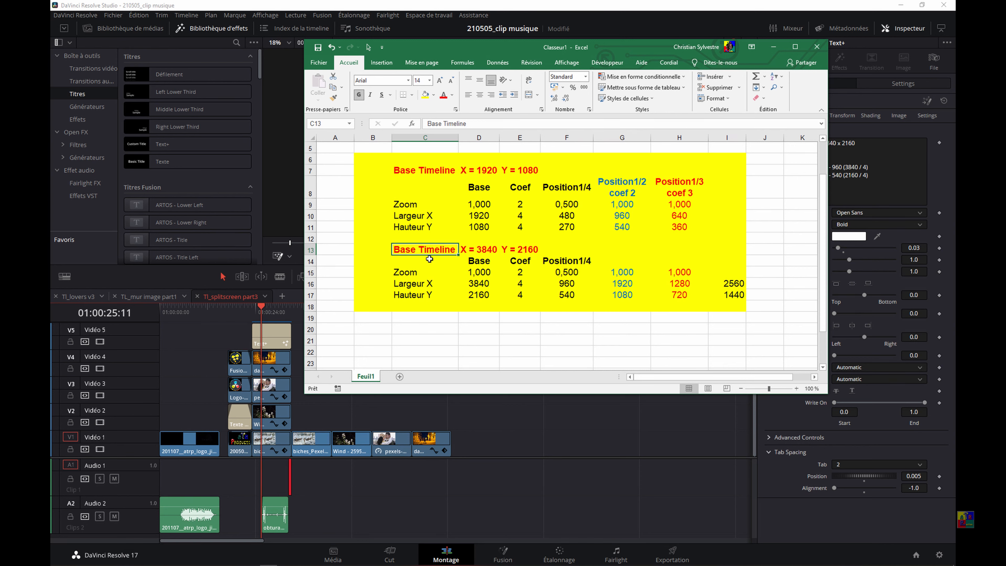
{"action": "left_click", "coordinate": [419, 272]}
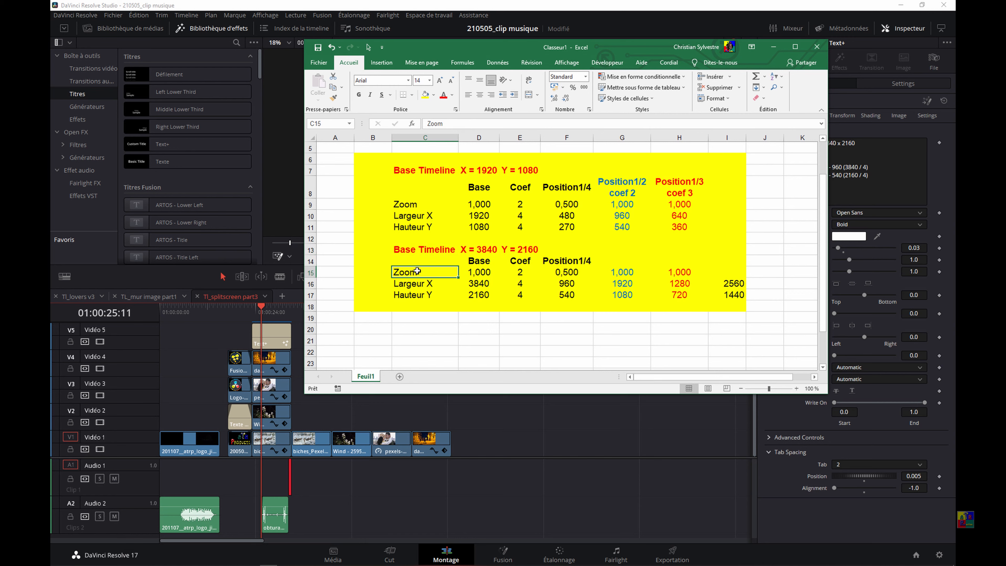
{"action": "left_click", "coordinate": [567, 272]}
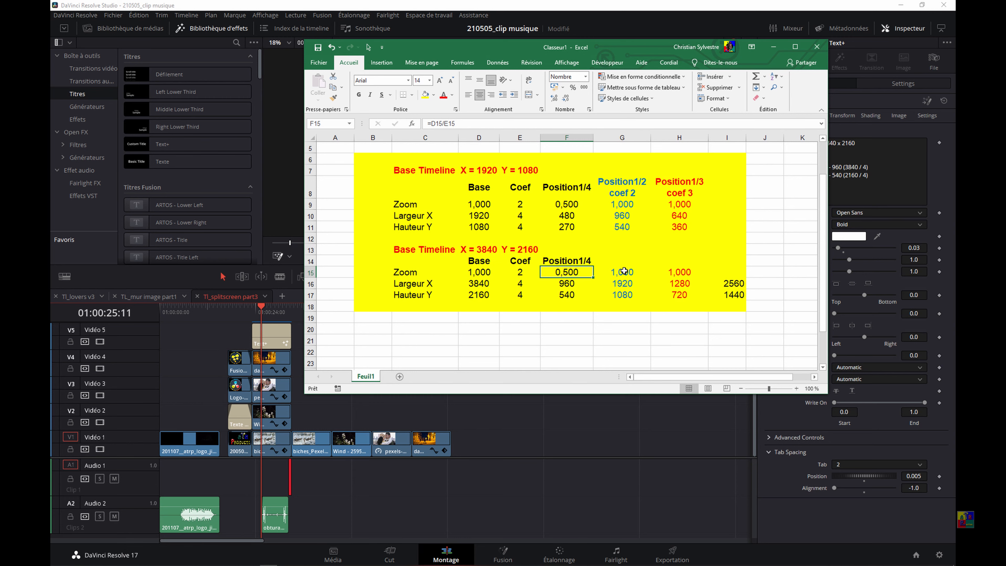
{"action": "left_click", "coordinate": [621, 282]}
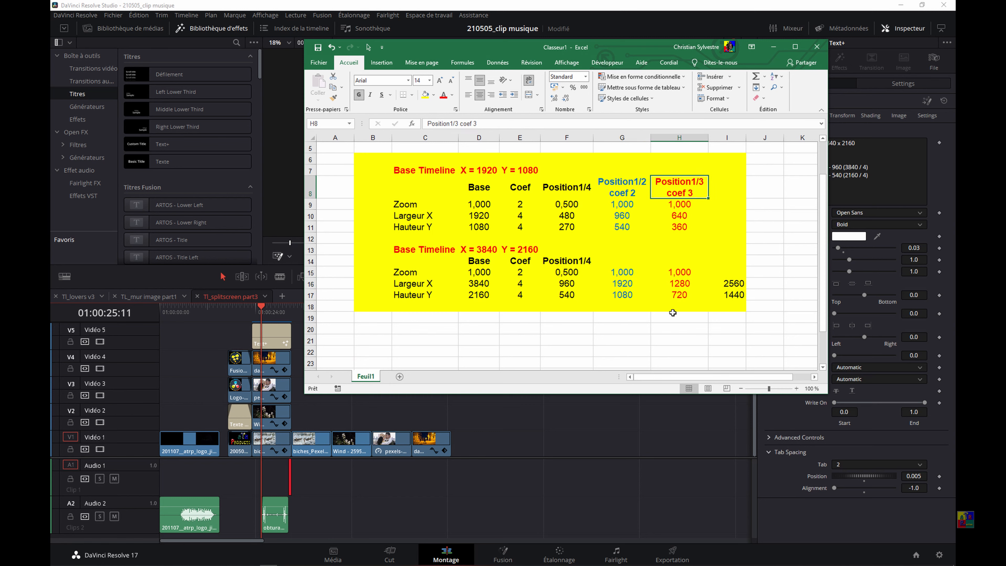
{"action": "mouse_move", "coordinate": [446, 52]}
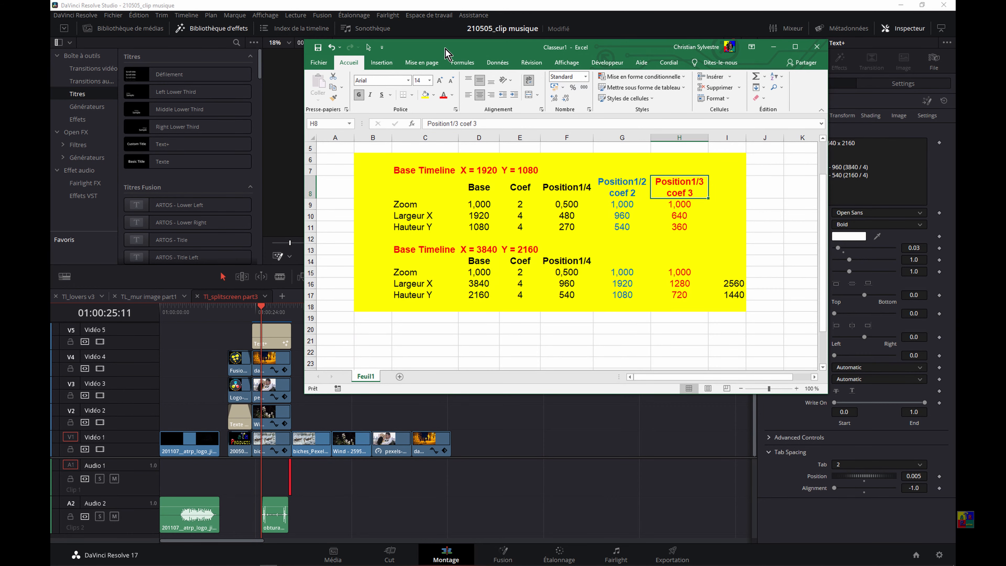
Show metadata for the deer clip (1920 × 1080) and the flower clip (3840 × 2160), ending on the deer clip
{"action": "left_click", "coordinate": [816, 47]}
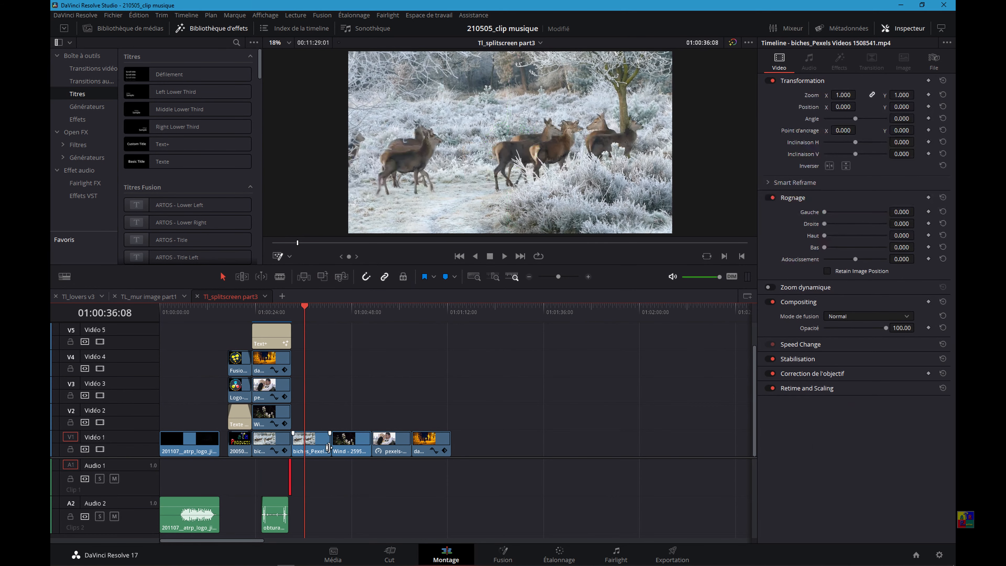
{"action": "left_click", "coordinate": [311, 442]}
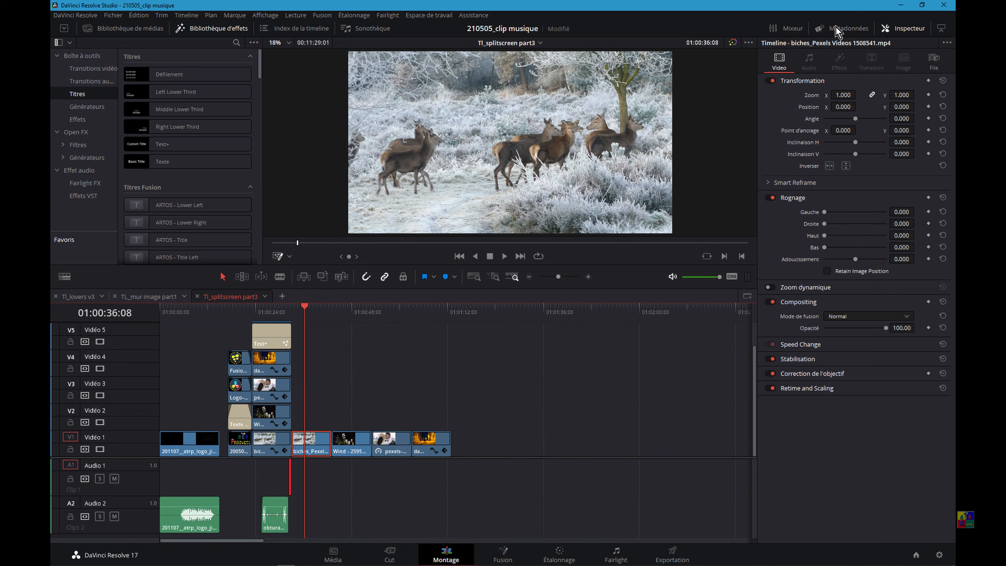
{"action": "left_click", "coordinate": [848, 29]}
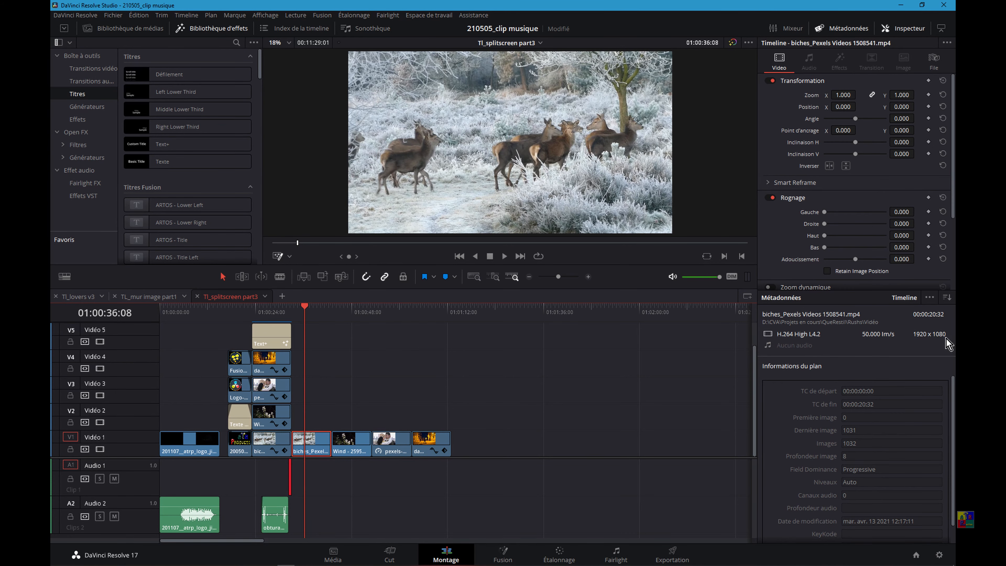
{"action": "mouse_move", "coordinate": [354, 440]}
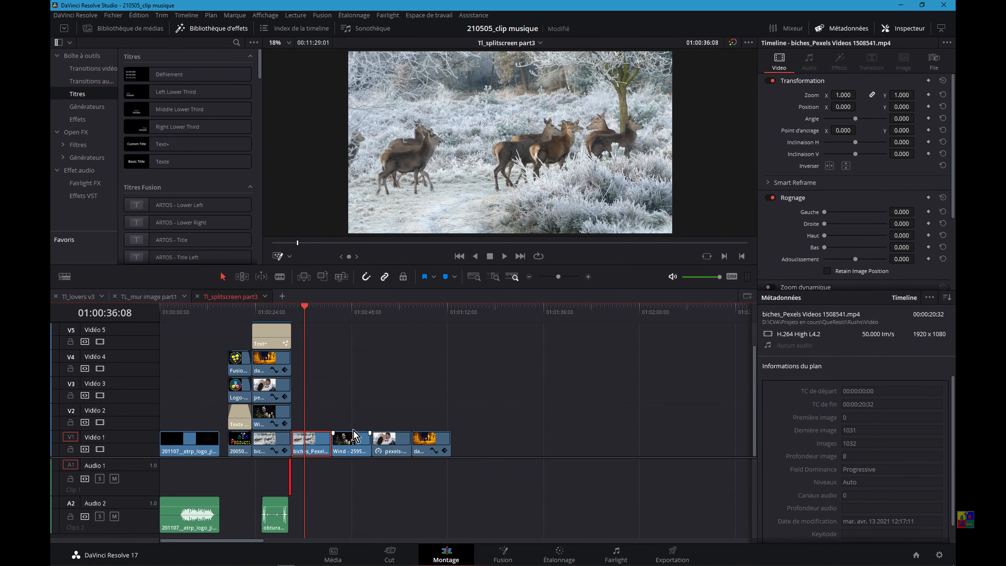
{"action": "left_click", "coordinate": [349, 442]}
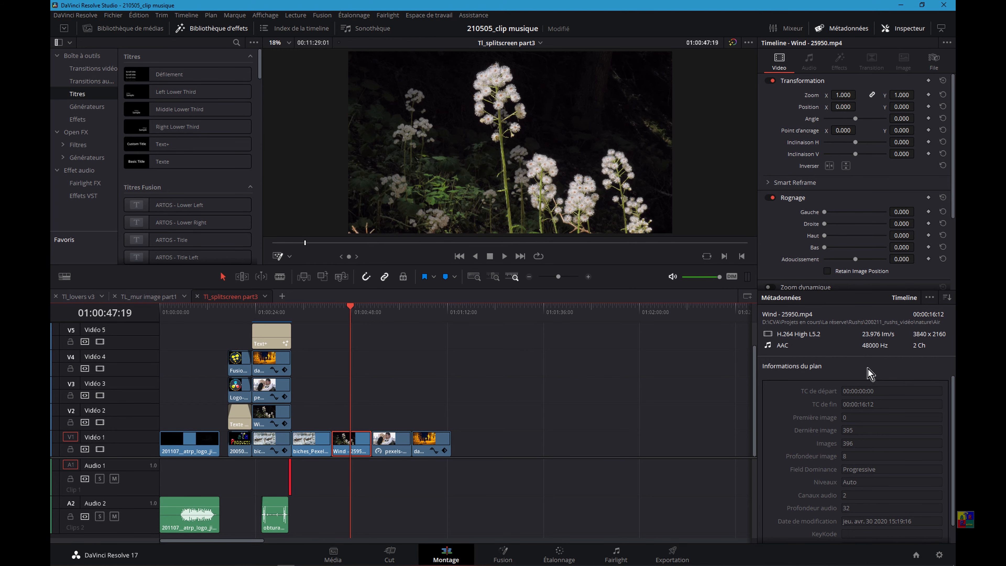
{"action": "mouse_move", "coordinate": [523, 334]}
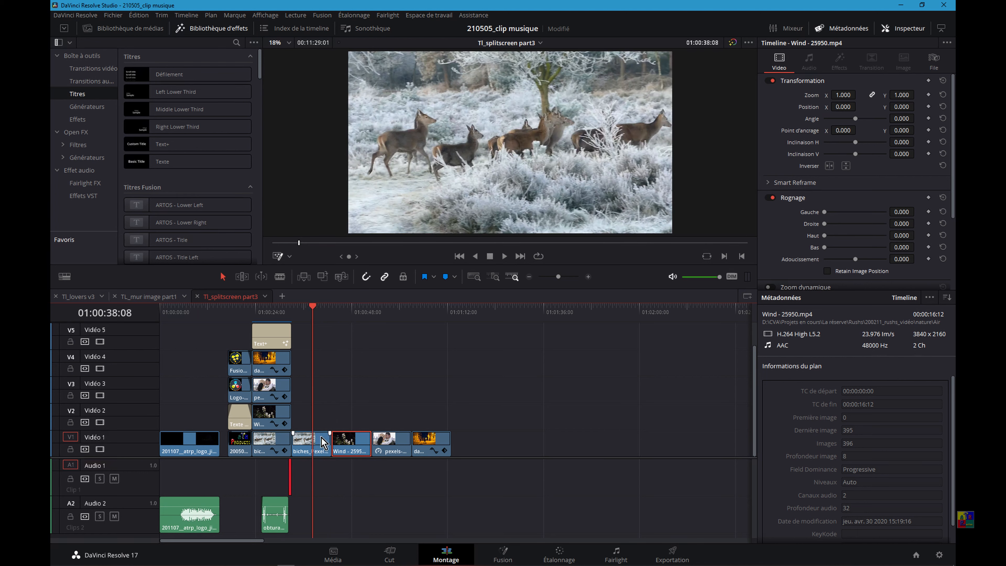
{"action": "left_click", "coordinate": [306, 442]}
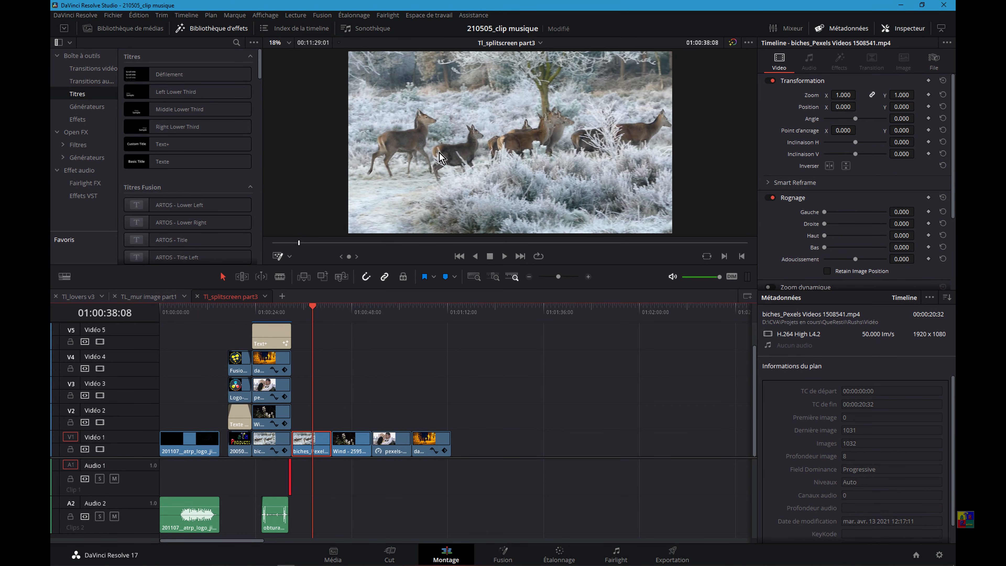
{"action": "mouse_move", "coordinate": [489, 170]}
{"action": "type", "text": "-1920"}
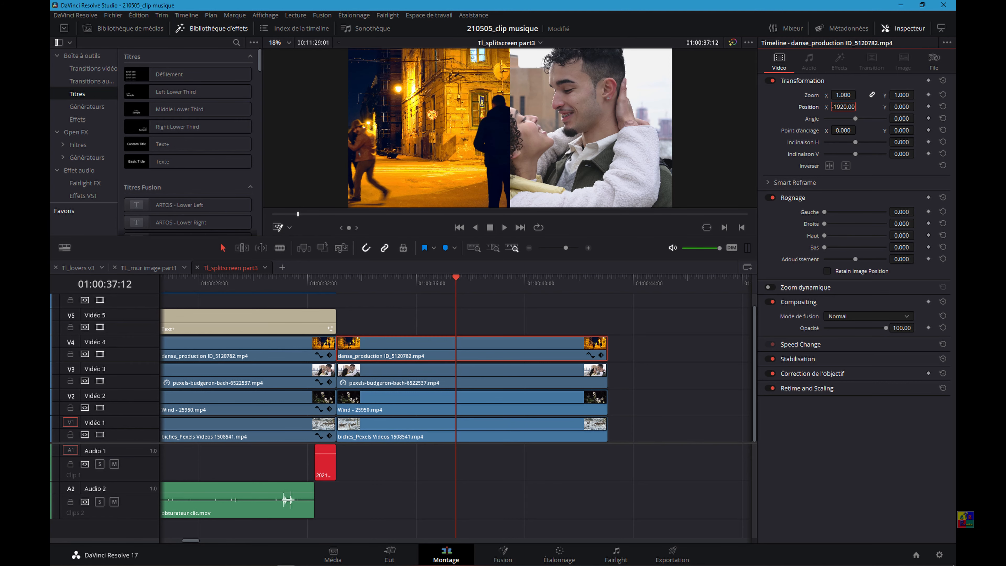
{"action": "mouse_move", "coordinate": [516, 60]}
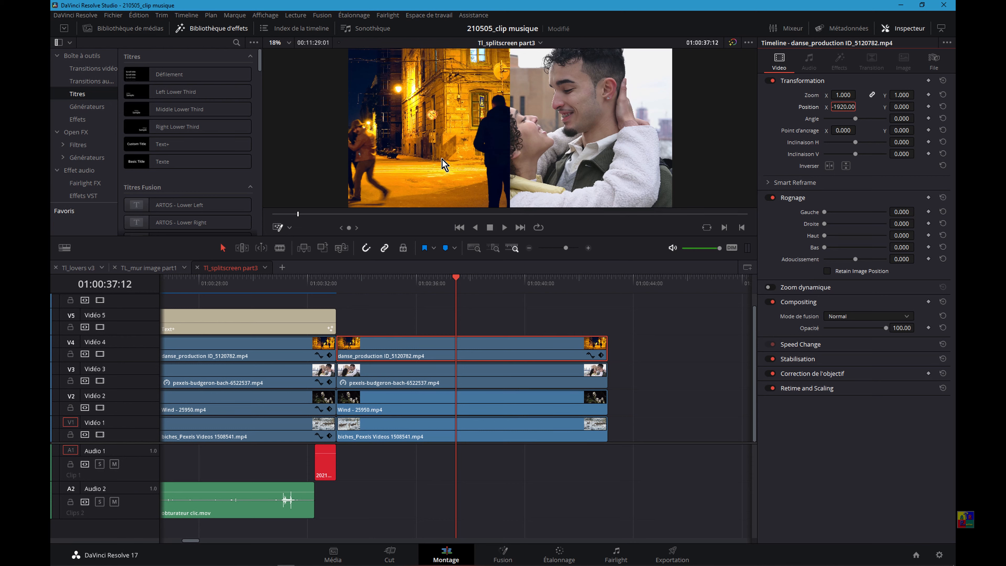
{"action": "mouse_move", "coordinate": [418, 163]}
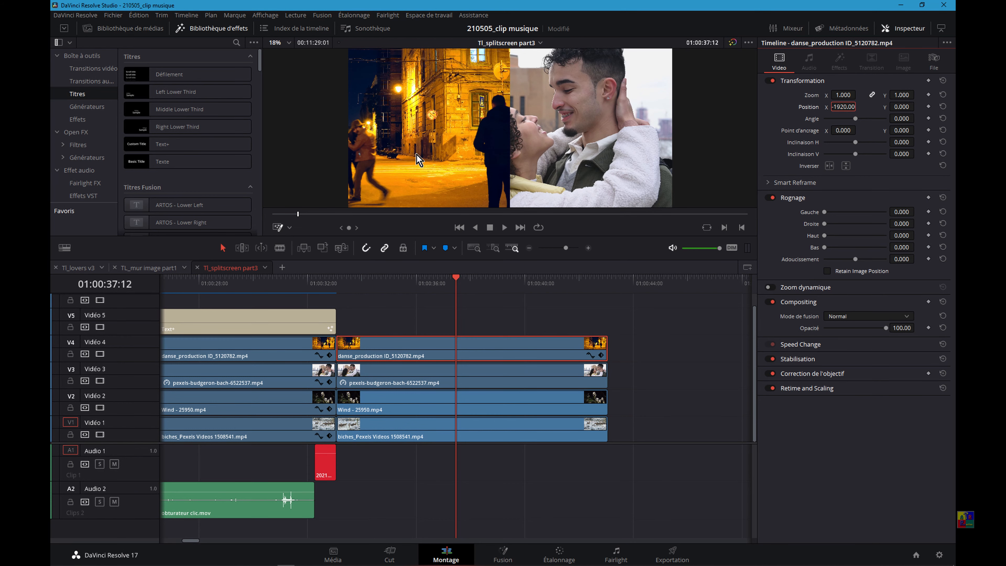
{"action": "mouse_move", "coordinate": [459, 125]}
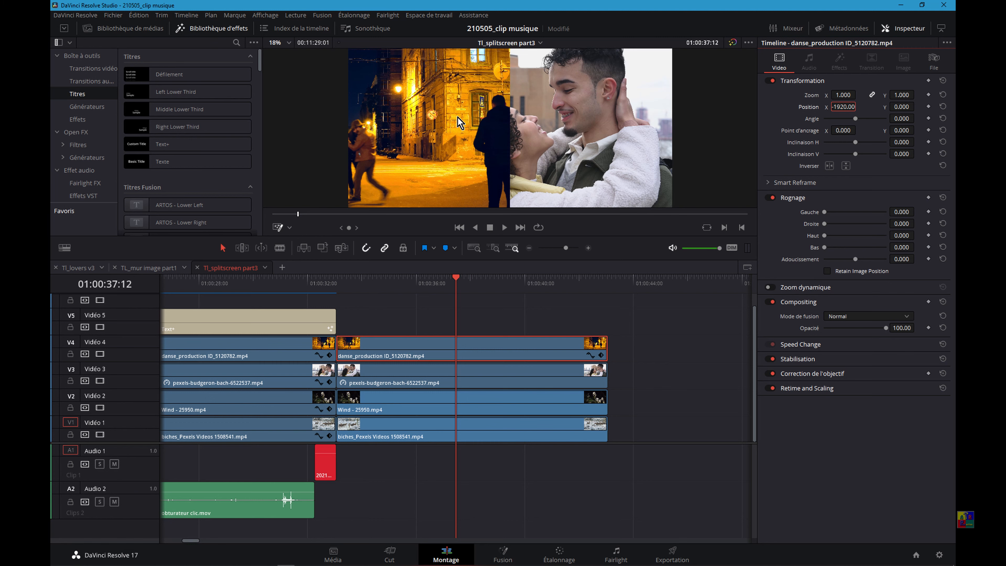
{"action": "mouse_move", "coordinate": [386, 140]}
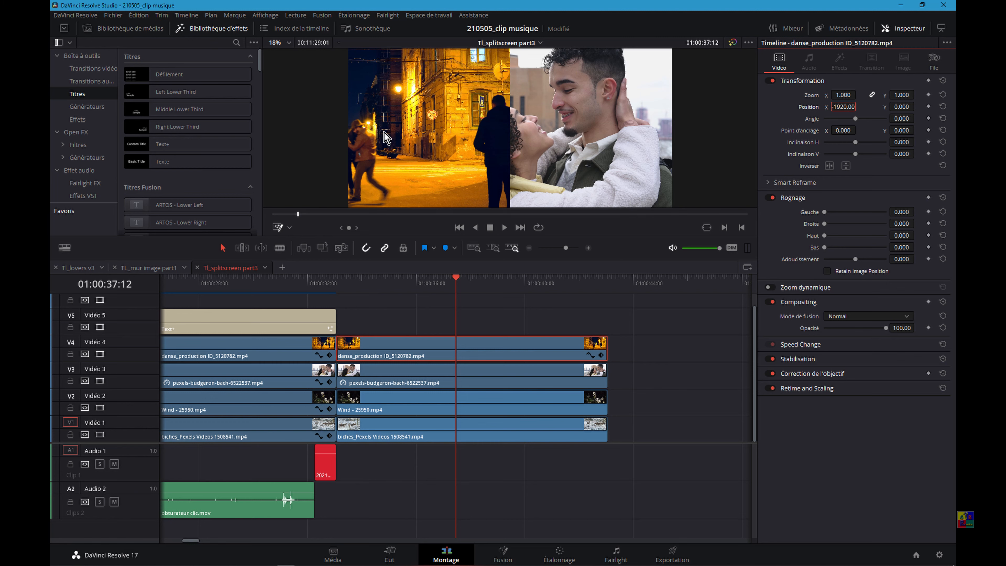
{"action": "mouse_move", "coordinate": [534, 167]}
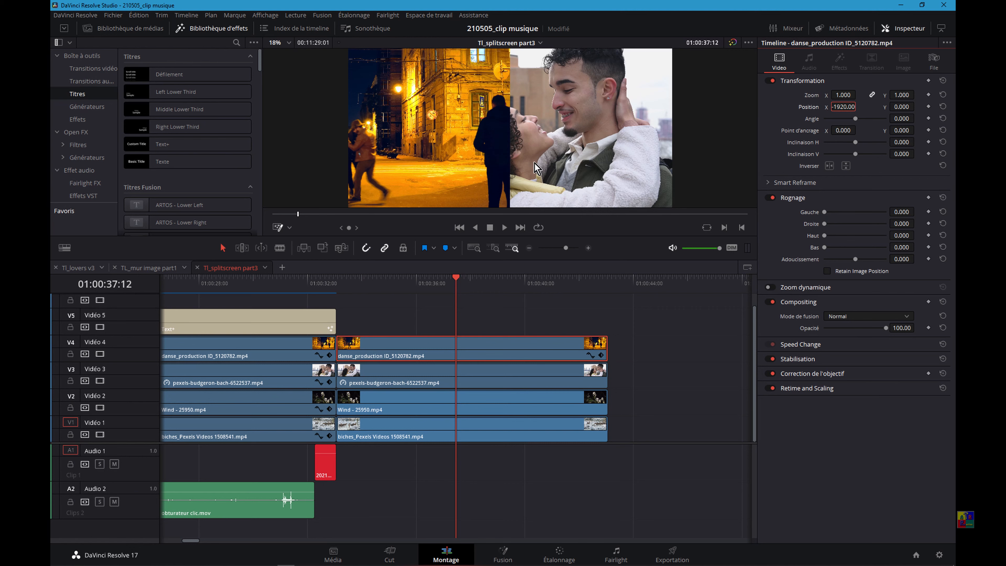
{"action": "mouse_move", "coordinate": [441, 154]}
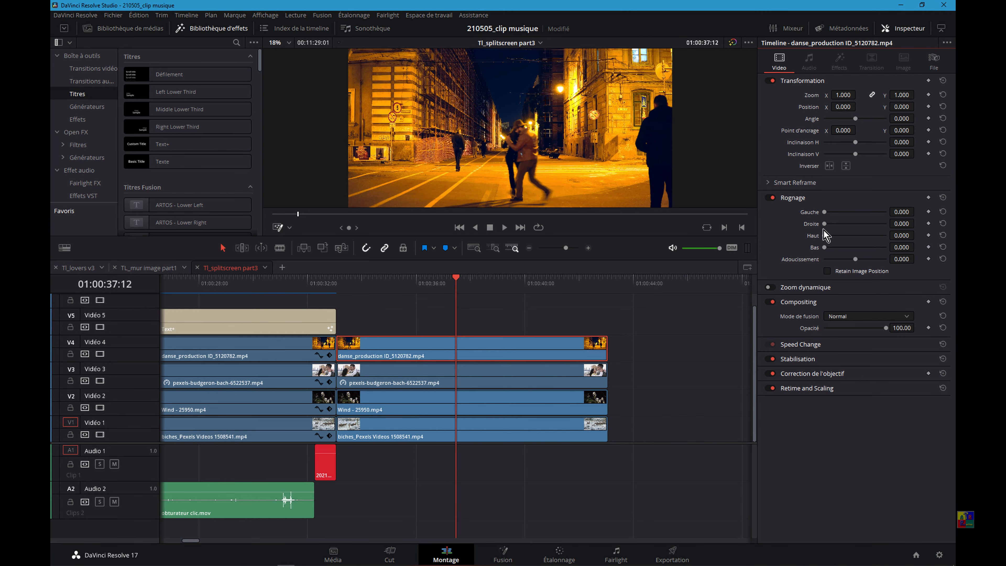
{"action": "mouse_move", "coordinate": [821, 230]}
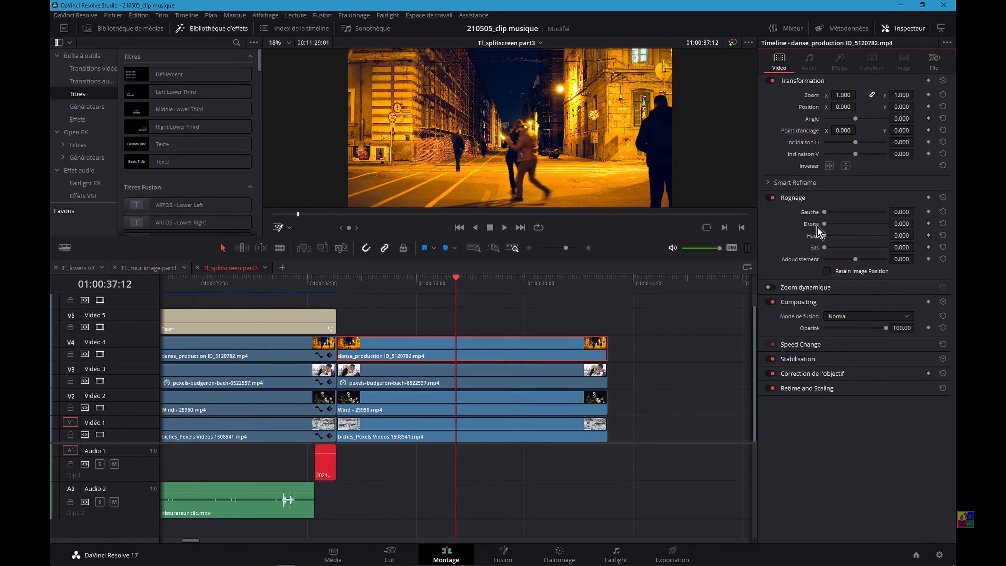
{"action": "mouse_move", "coordinate": [830, 214]}
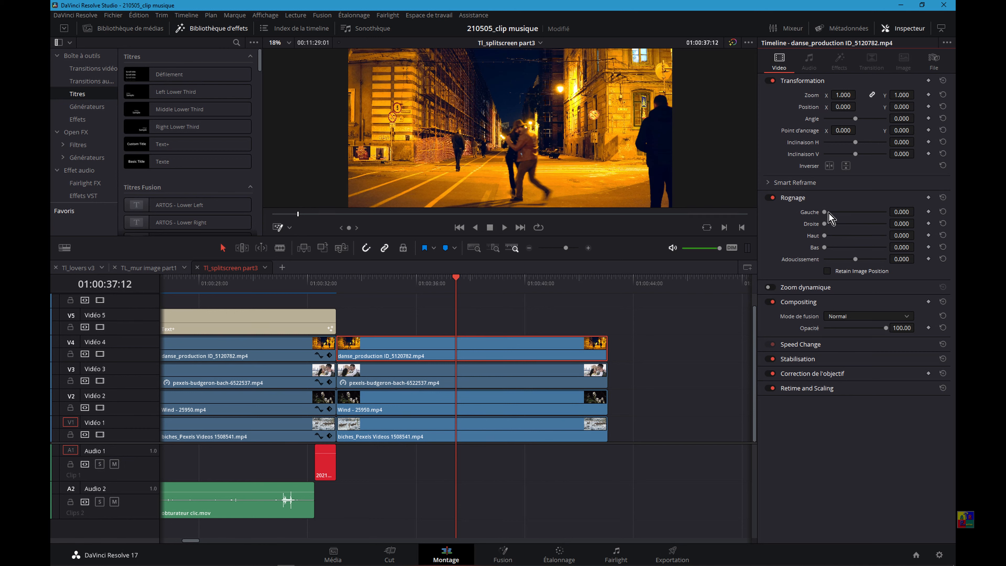
Crop the dance clip's Gauche to about 1055 and Droite to about 1085, leaving a narrow central strip
{"action": "left_click_drag", "start_coordinate": [837, 211], "coordinate": [834, 211]}
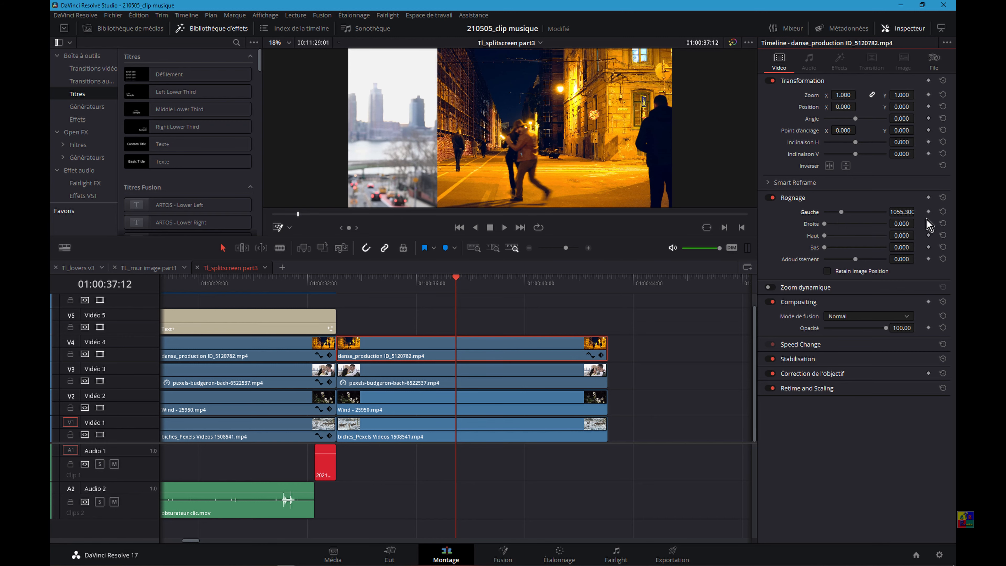
{"action": "left_click_drag", "start_coordinate": [828, 223], "coordinate": [853, 223]}
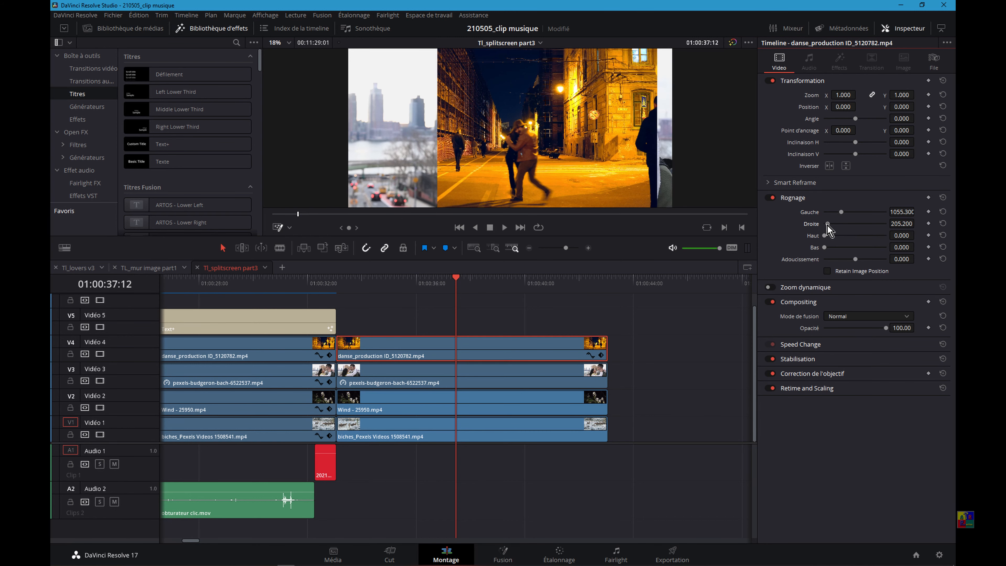
{"action": "left_click_drag", "start_coordinate": [828, 223], "coordinate": [843, 223]}
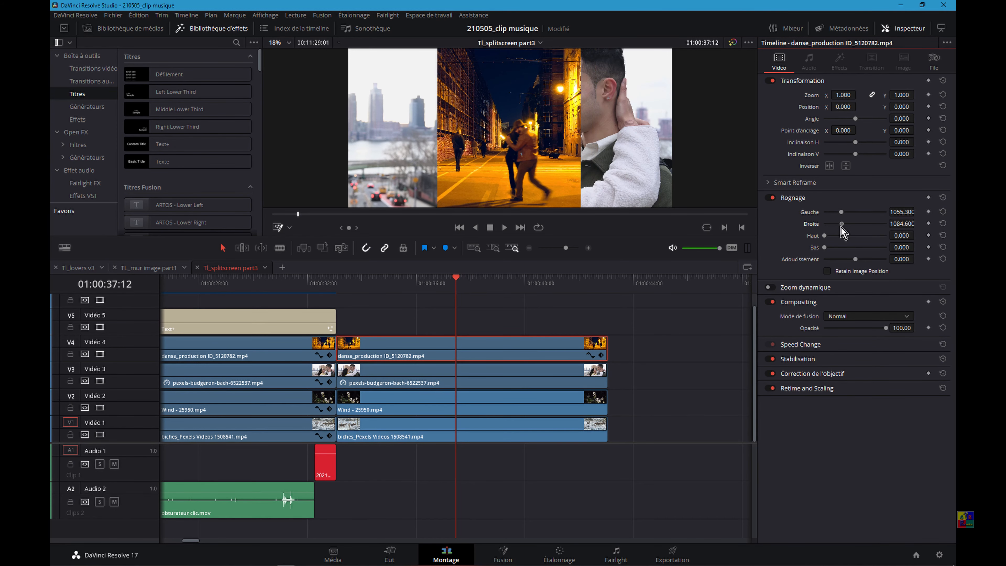
{"action": "mouse_move", "coordinate": [578, 112]}
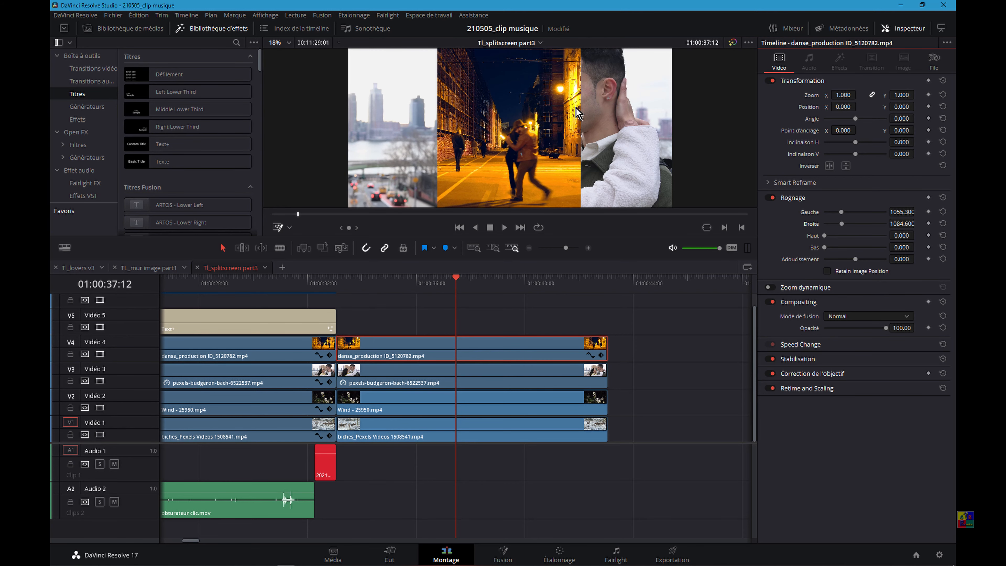
{"action": "mouse_move", "coordinate": [283, 250]}
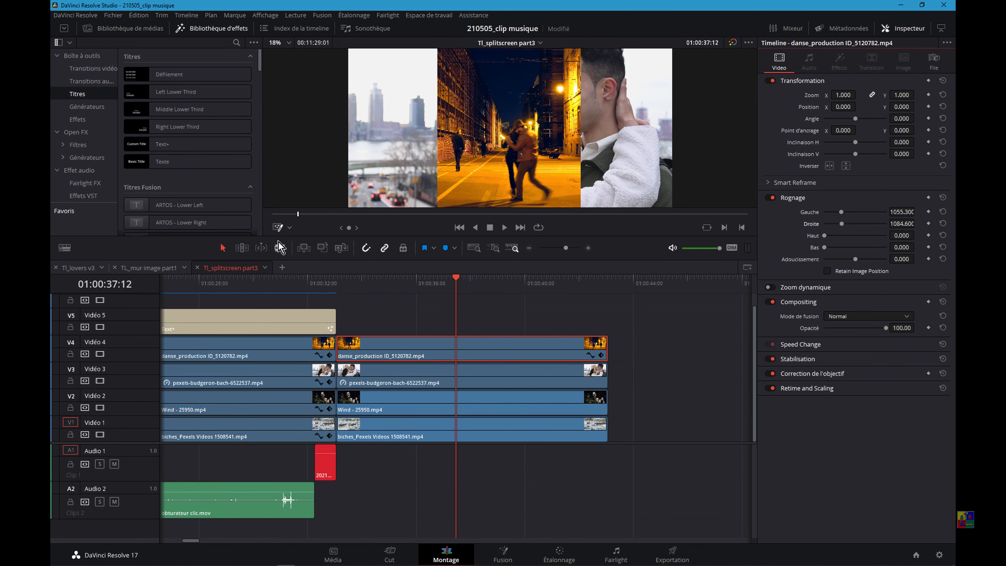
Enable the Transformation viewer overlay and drag the night-street strip to the frame's left edge
{"action": "left_click", "coordinate": [292, 227]}
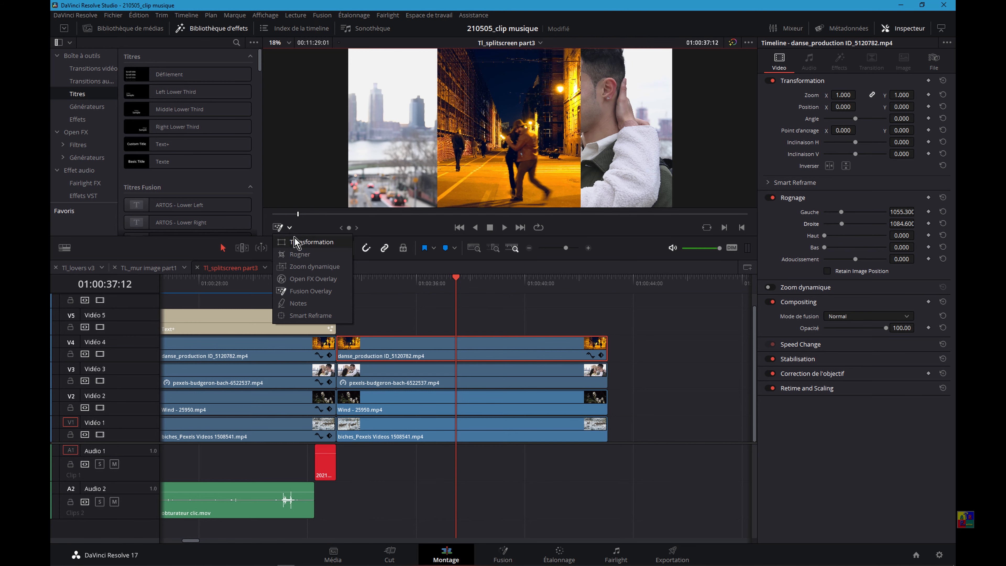
{"action": "left_click", "coordinate": [310, 242]}
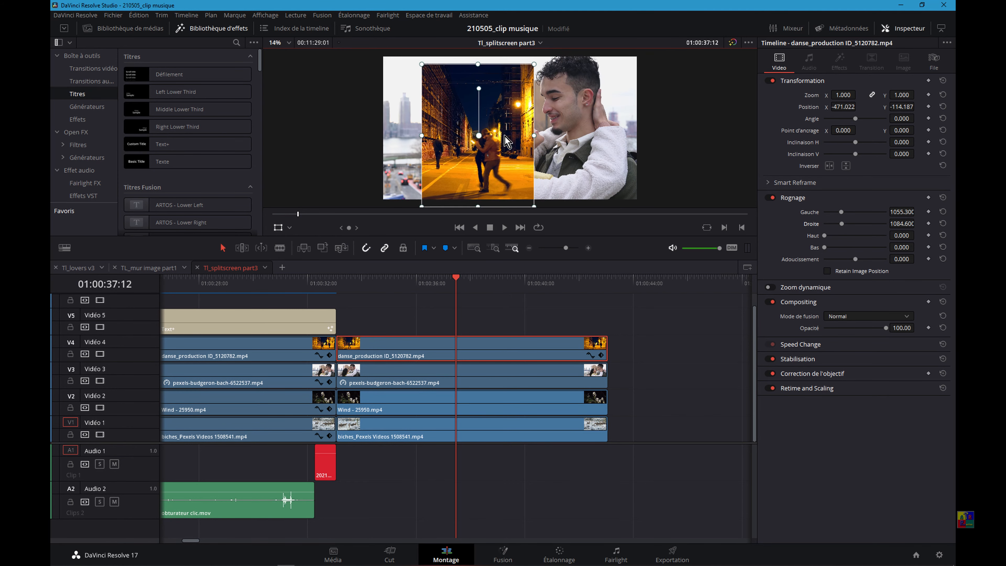
{"action": "left_click_drag", "start_coordinate": [507, 135], "coordinate": [471, 135]}
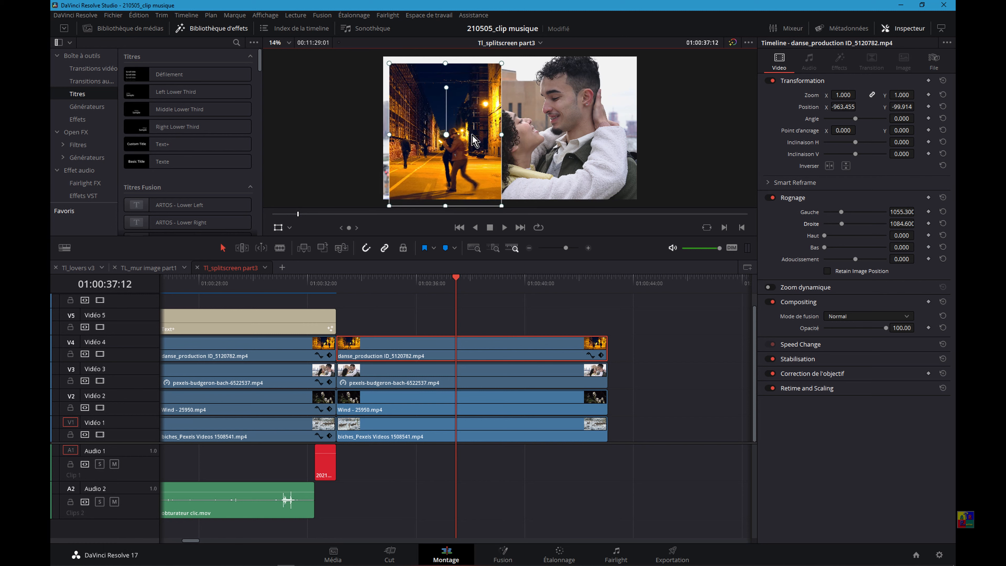
{"action": "left_click_drag", "start_coordinate": [471, 140], "coordinate": [465, 137]}
{"action": "type", "text": "0.000"}
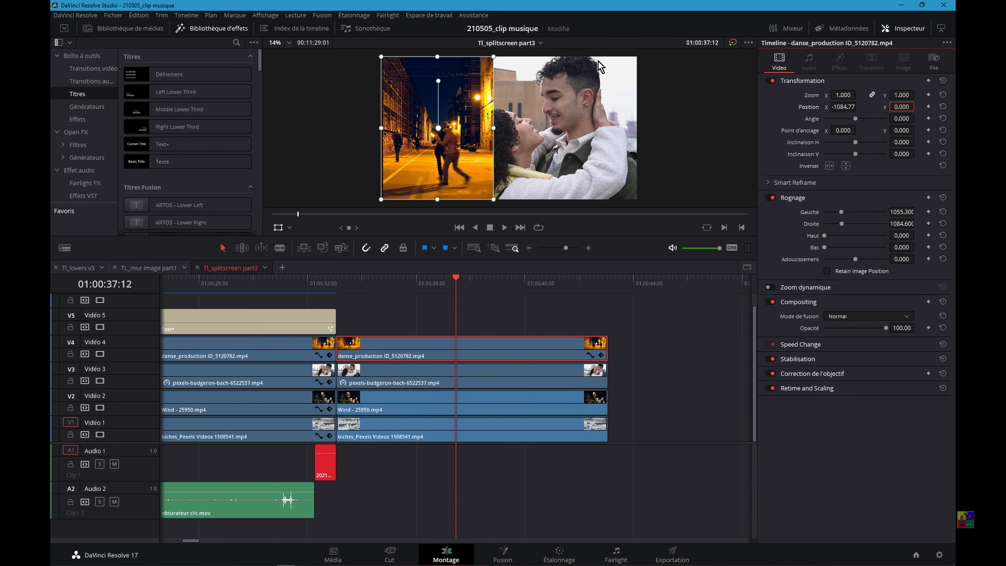
{"action": "mouse_move", "coordinate": [562, 162]}
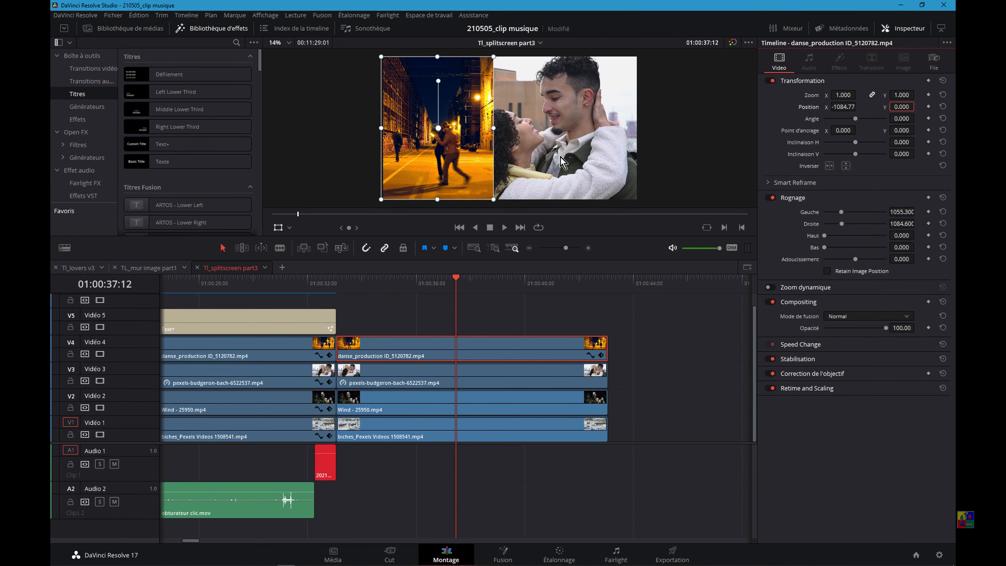
Shift the couple clip's Position X to 585 and lower the danse clip's Rognage Gauche to 695
{"action": "left_click", "coordinate": [404, 379]}
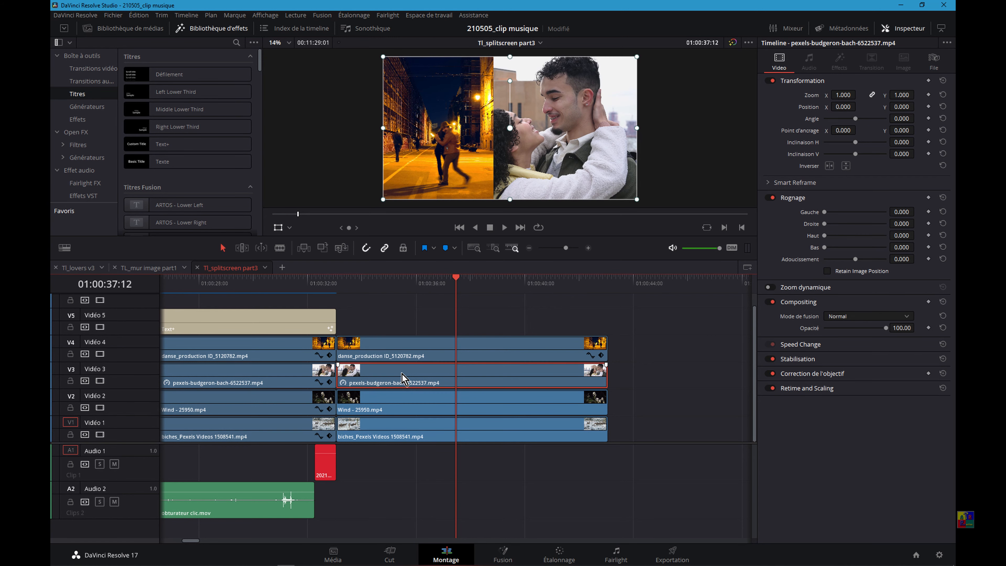
{"action": "mouse_move", "coordinate": [408, 379]}
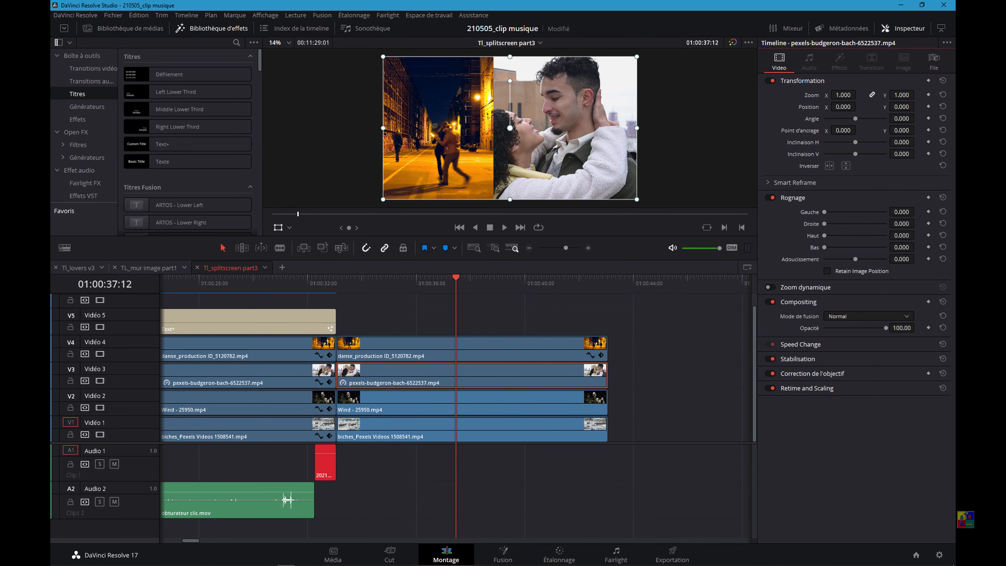
{"action": "left_click", "coordinate": [843, 107]}
{"action": "type", "text": "1920.000"}
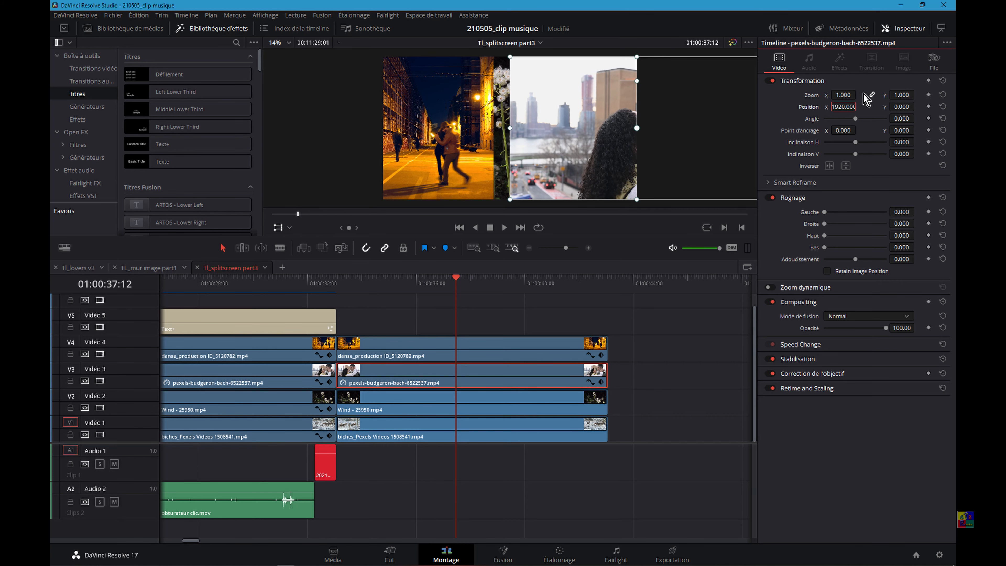
{"action": "left_click", "coordinate": [389, 350]}
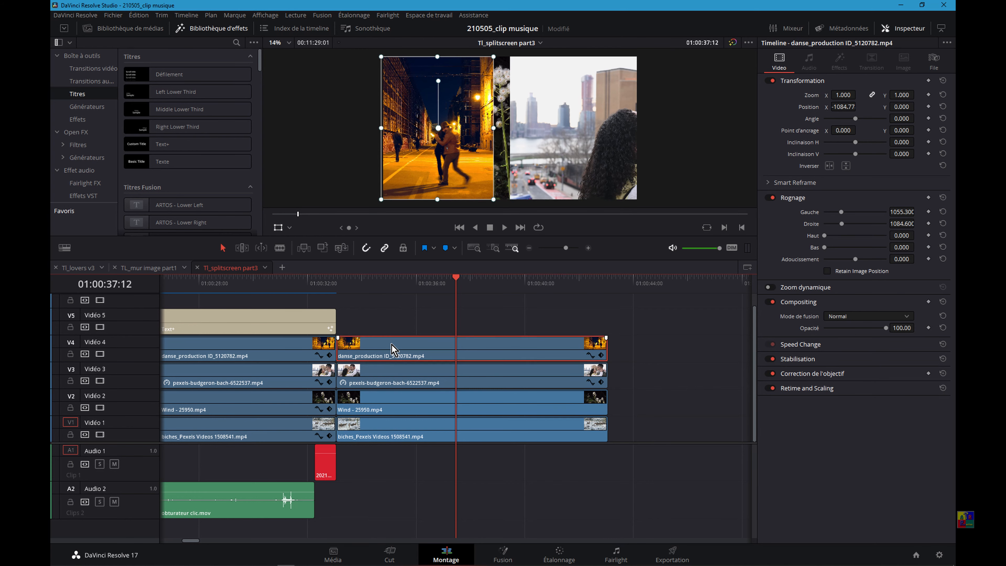
{"action": "mouse_move", "coordinate": [395, 348]}
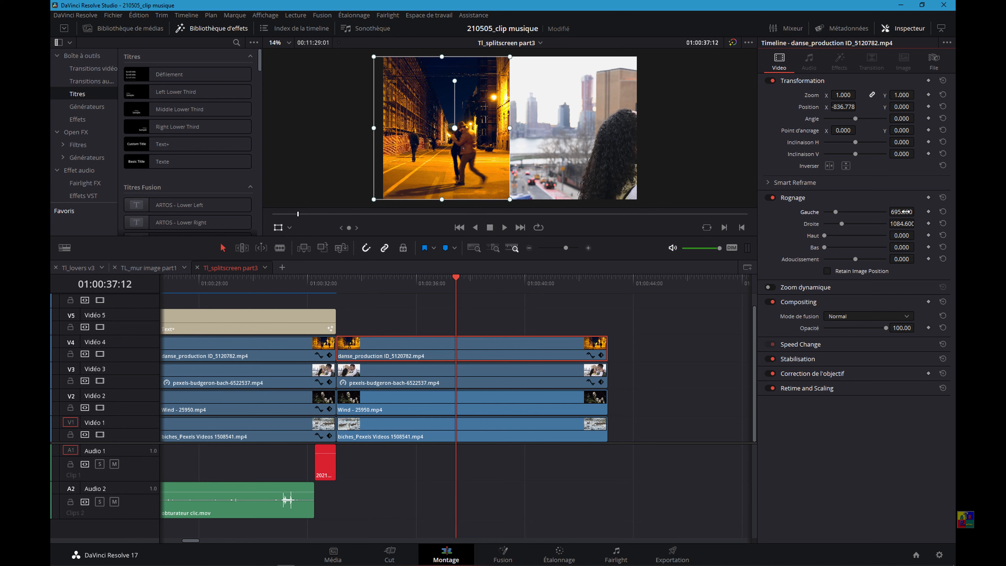
{"action": "mouse_move", "coordinate": [611, 120]}
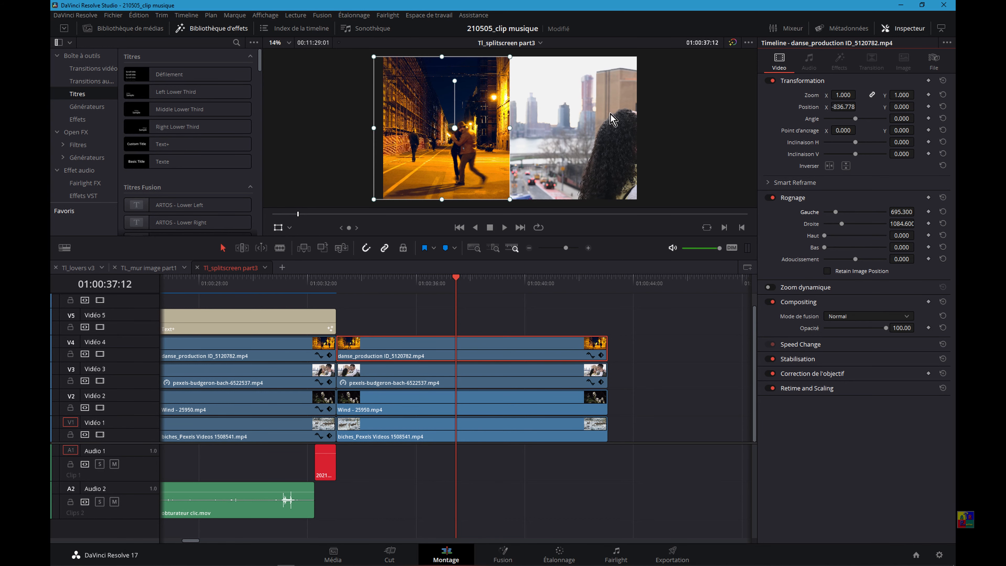
{"action": "left_click", "coordinate": [396, 377]}
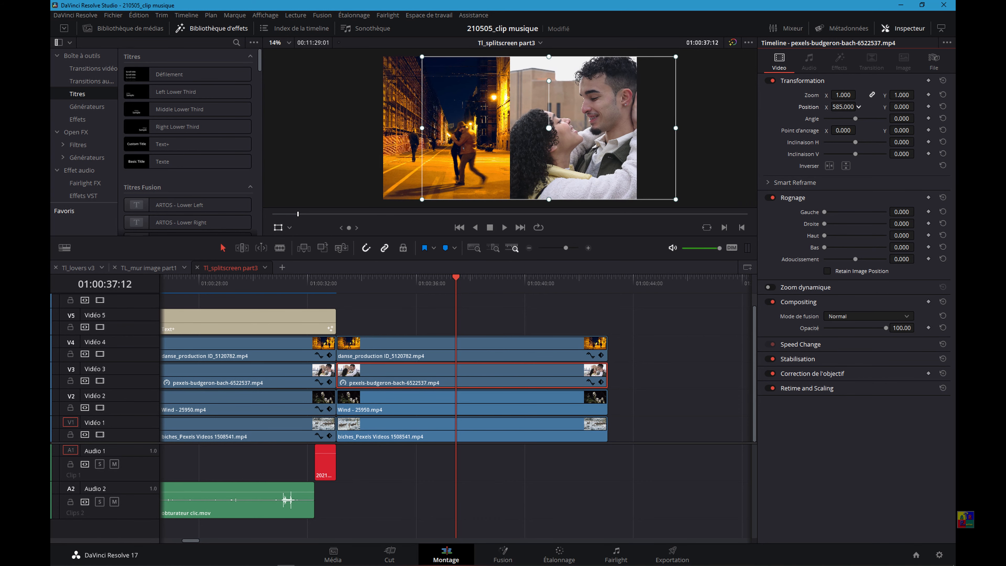
{"action": "left_click_drag", "start_coordinate": [845, 107], "coordinate": [853, 106]}
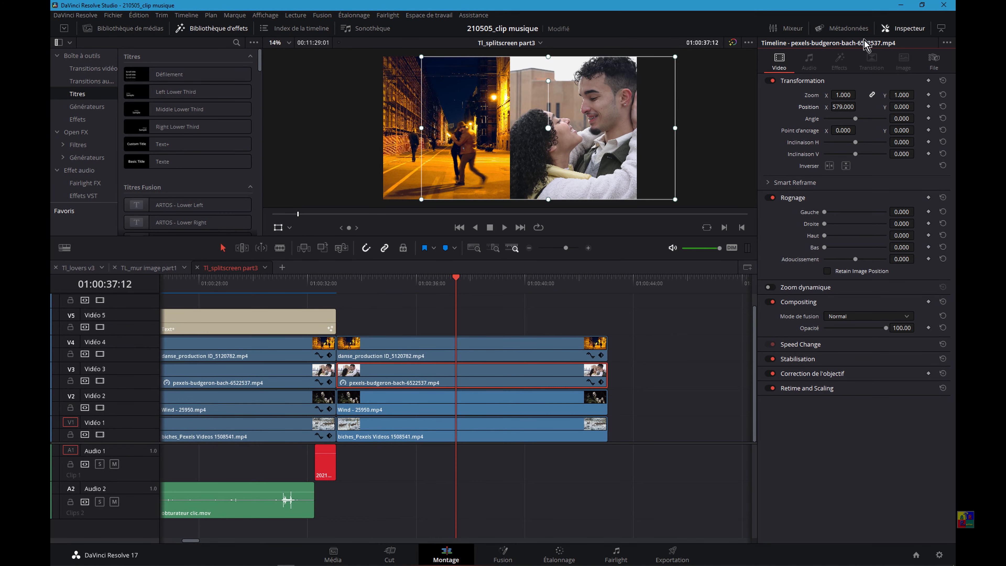
{"action": "mouse_move", "coordinate": [420, 136]}
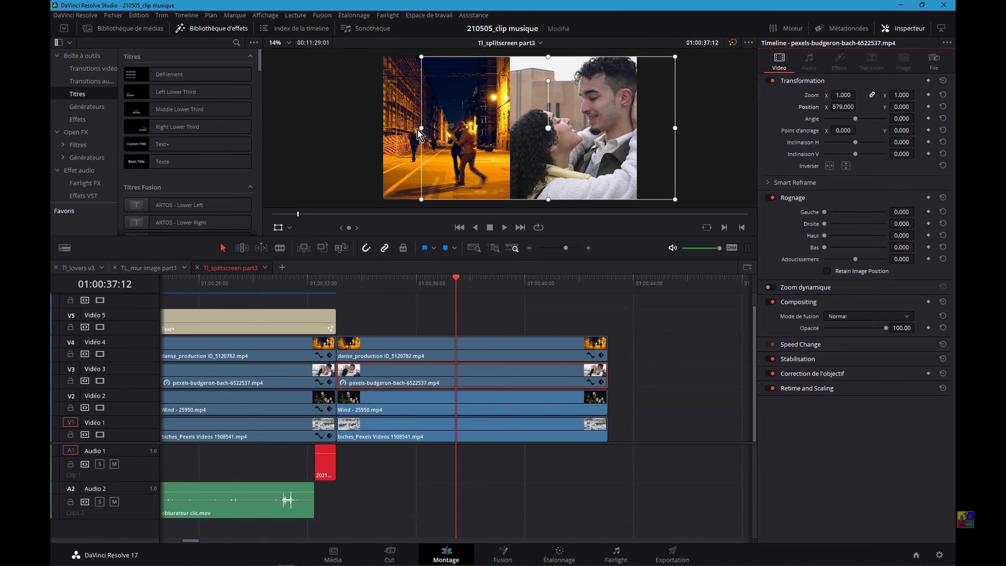
{"action": "mouse_move", "coordinate": [546, 83]}
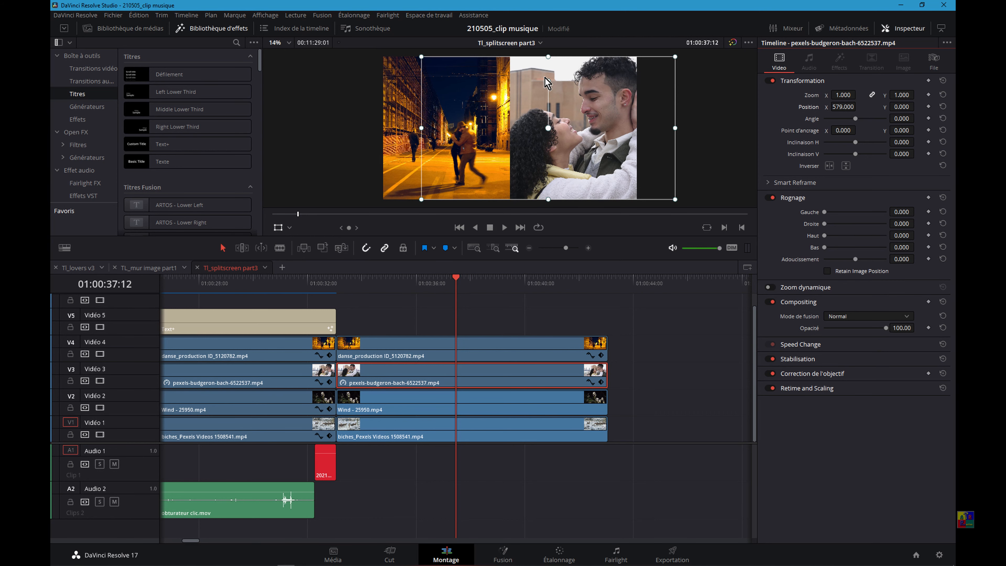
{"action": "mouse_move", "coordinate": [416, 348]}
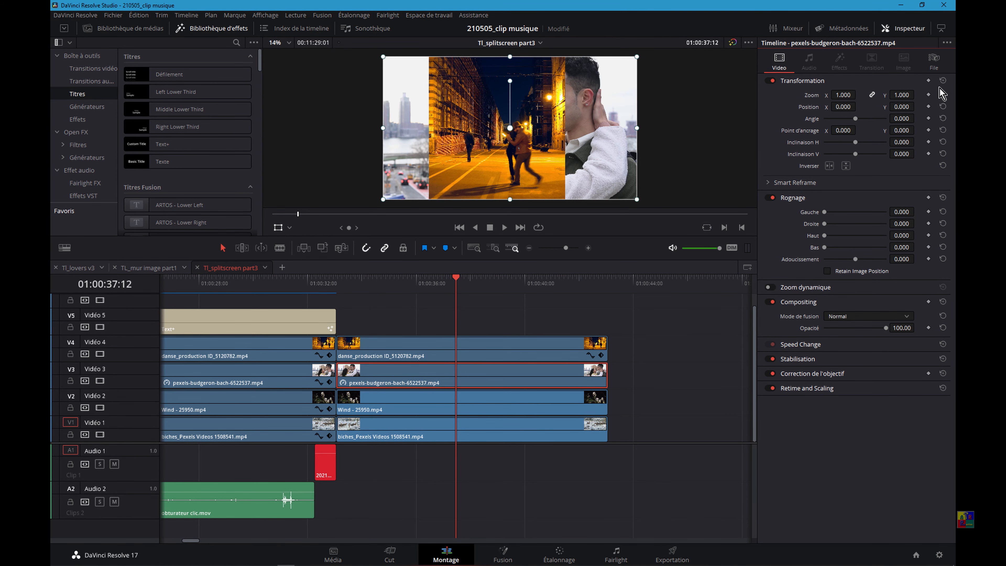
Set the danse_production clip's Rognage Gauche and Droite to 1280
{"action": "left_click", "coordinate": [392, 348]}
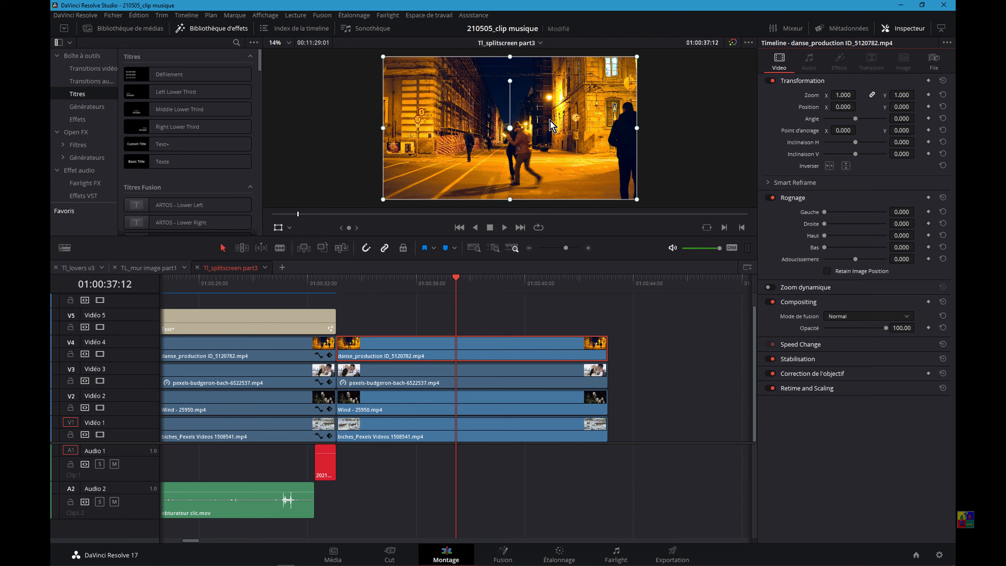
{"action": "mouse_move", "coordinate": [819, 119]}
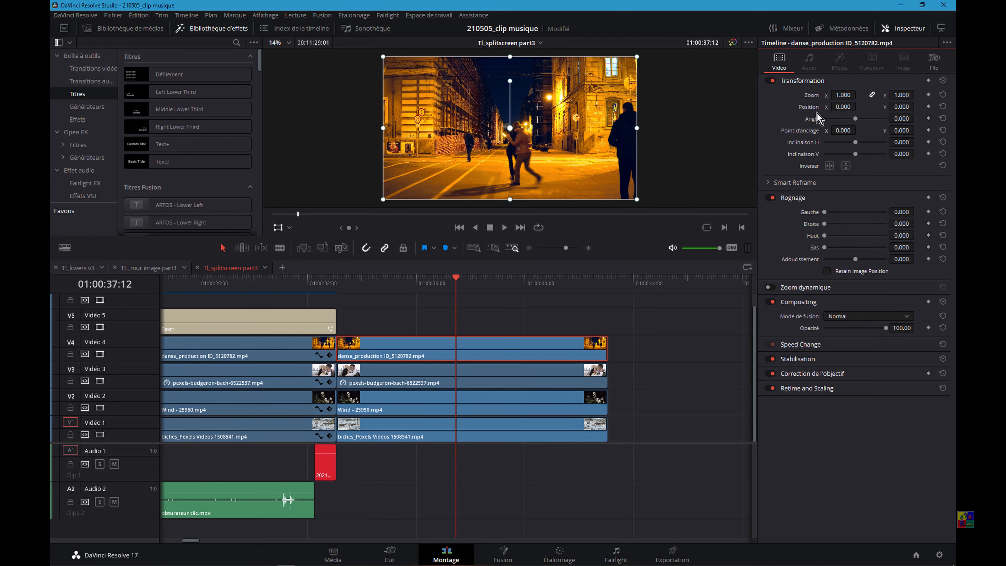
{"action": "mouse_move", "coordinate": [900, 211]}
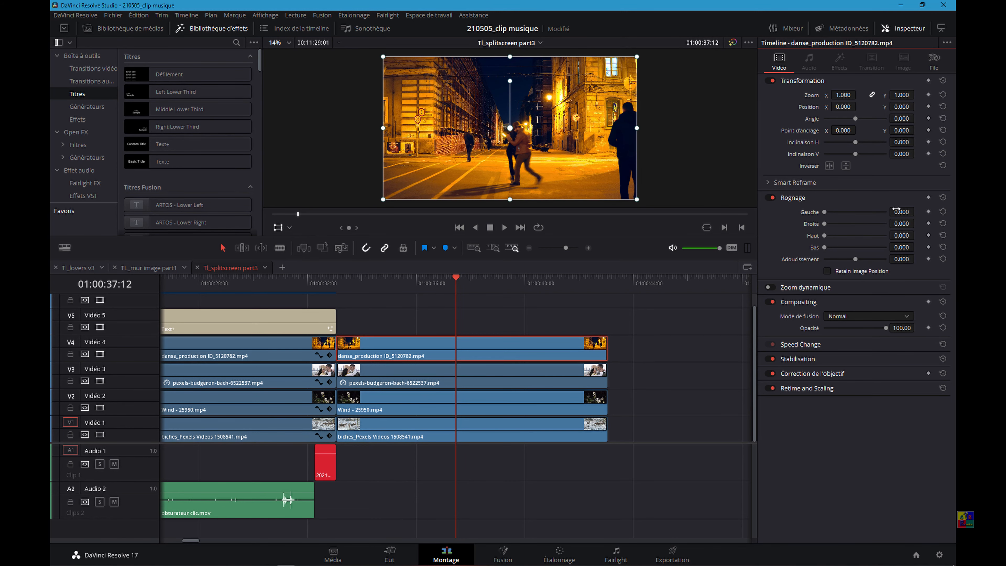
{"action": "left_click", "coordinate": [901, 212]}
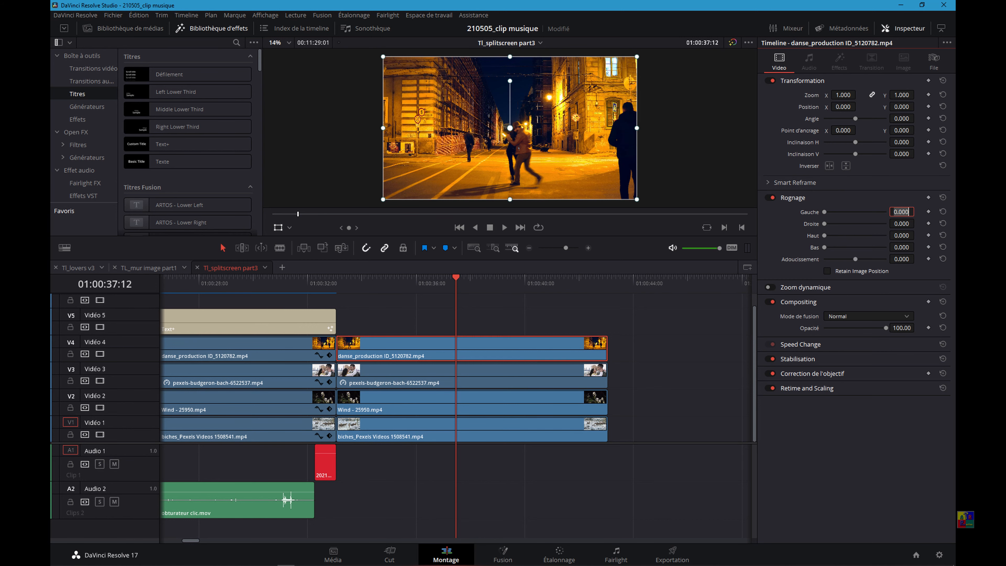
{"action": "type", "text": "1"}
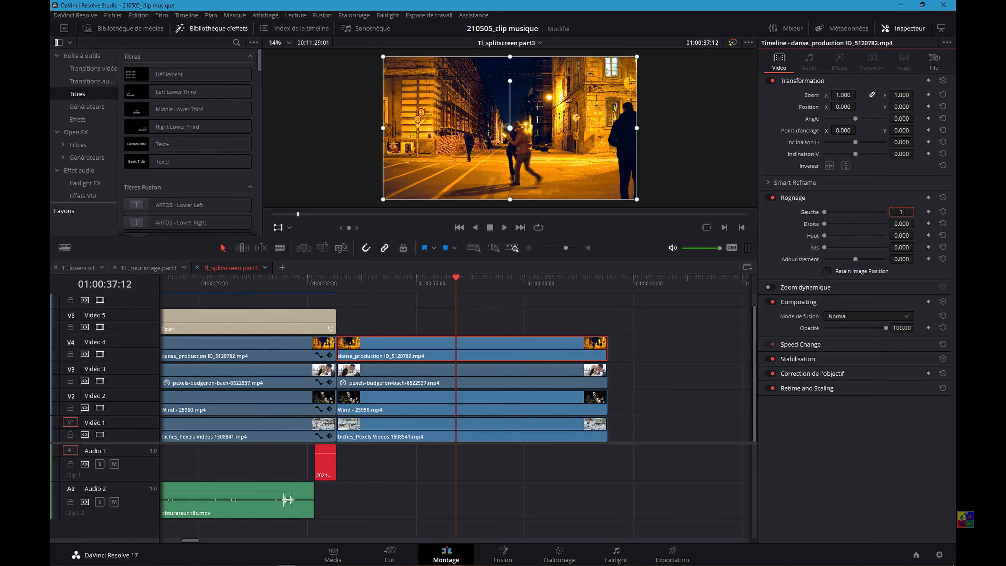
{"action": "type", "text": "1280.000"}
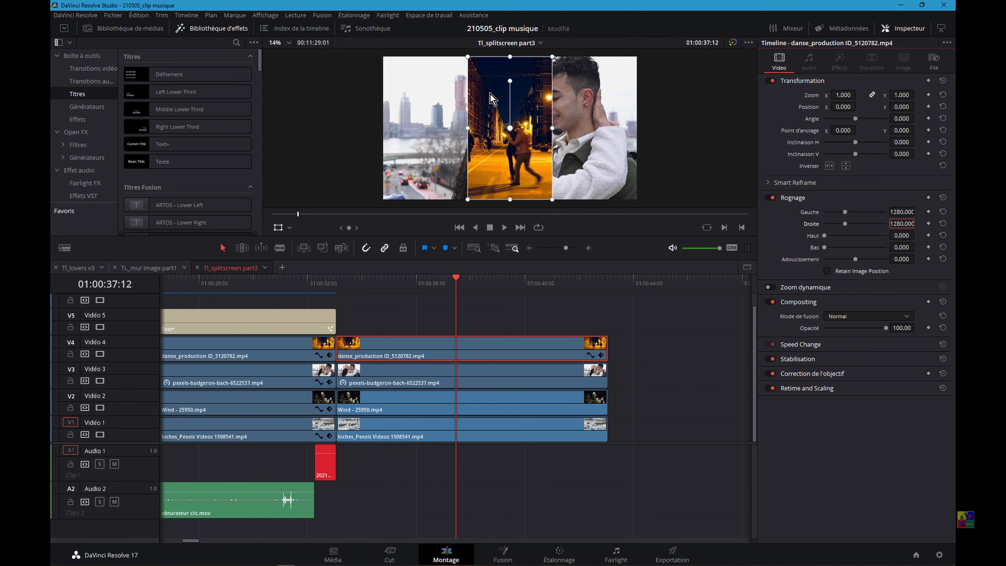
{"action": "mouse_move", "coordinate": [510, 130]}
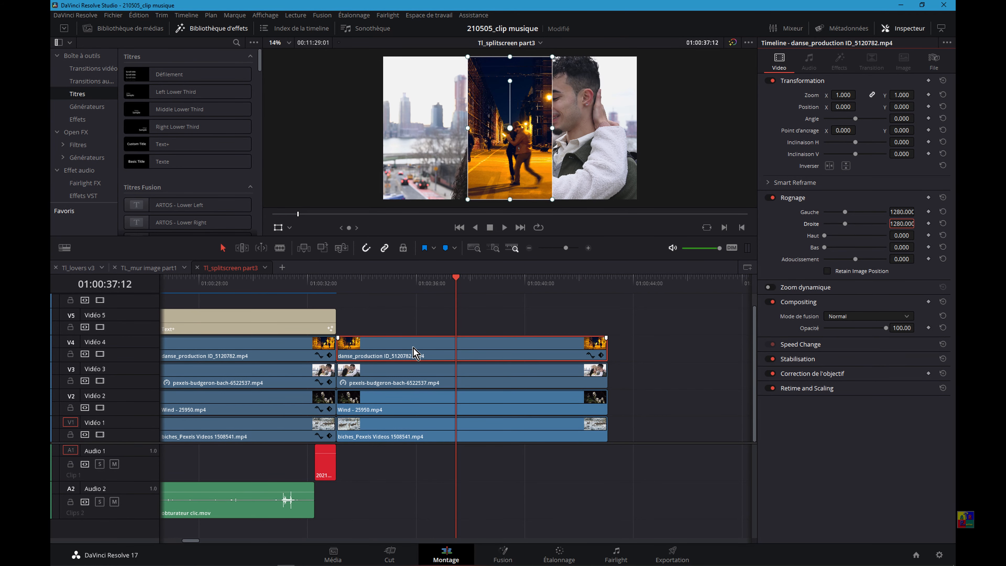
Reset the danse_production clip's crop and set its Position X to 1920
{"action": "left_click", "coordinate": [392, 377]}
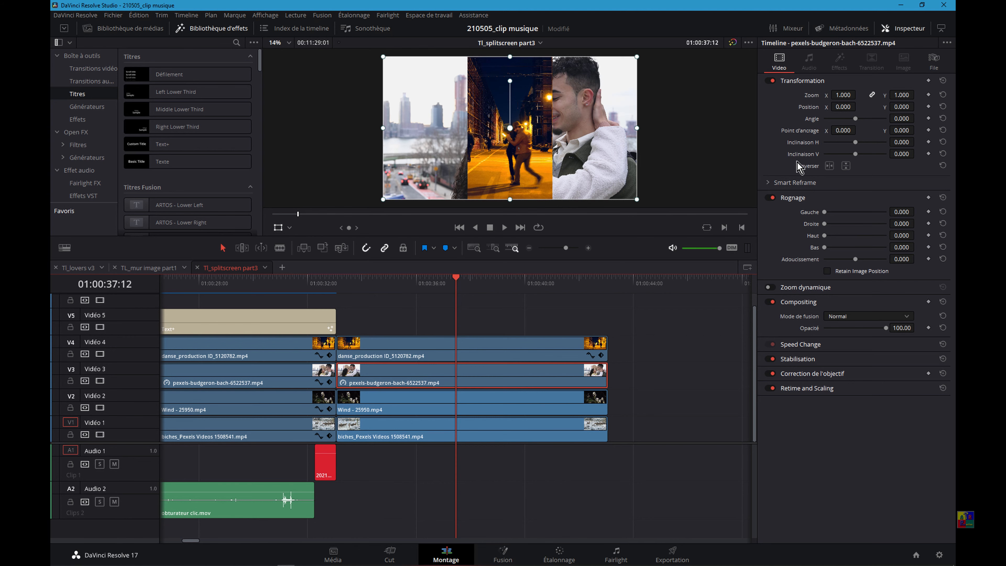
{"action": "mouse_move", "coordinate": [832, 114]}
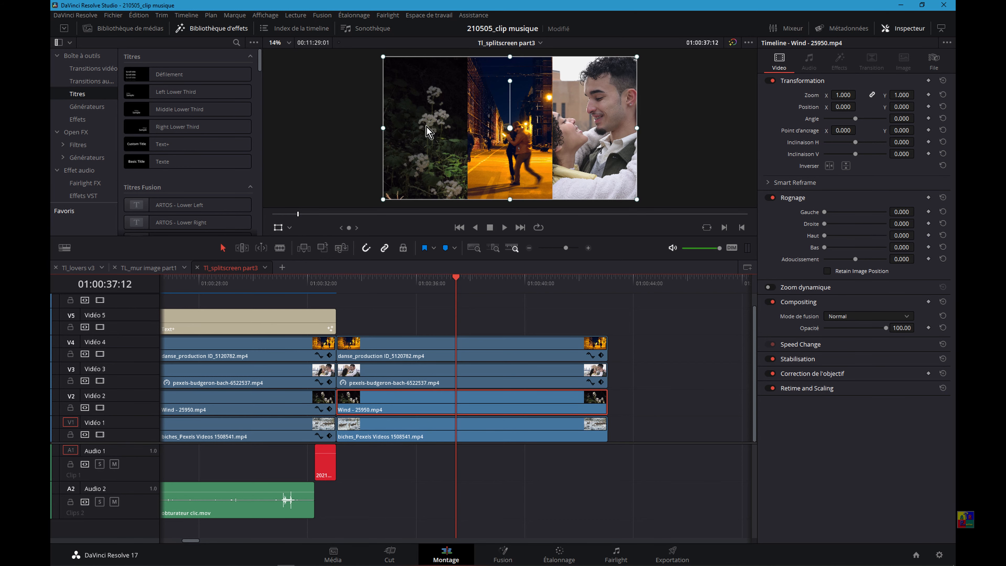
{"action": "mouse_move", "coordinate": [837, 107]}
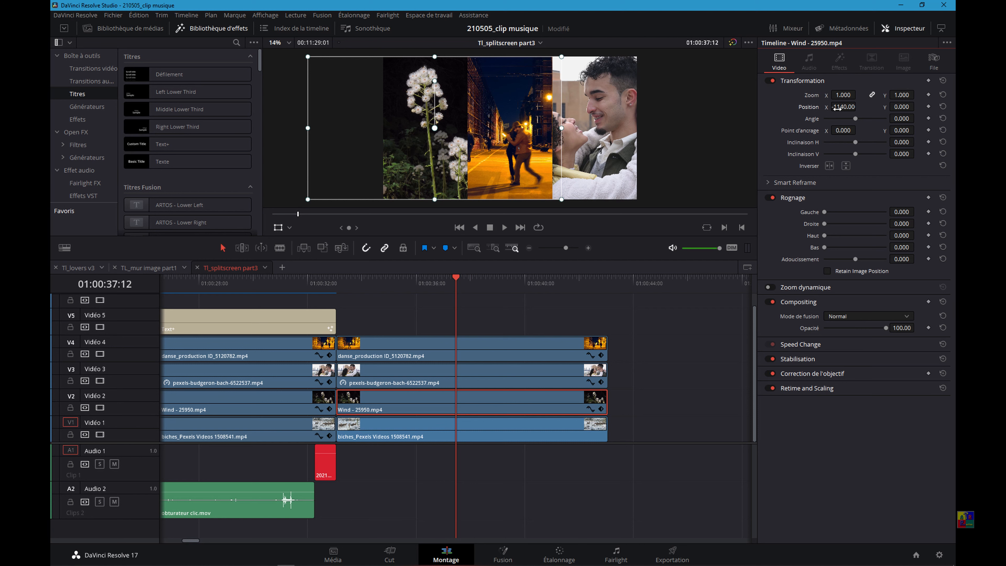
{"action": "left_click", "coordinate": [375, 352]}
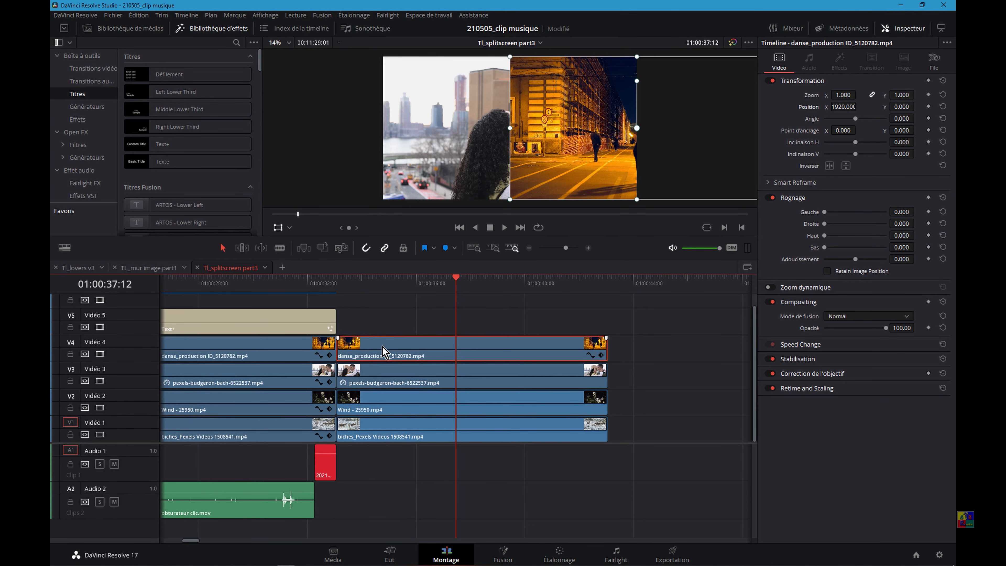
{"action": "mouse_move", "coordinate": [426, 149]}
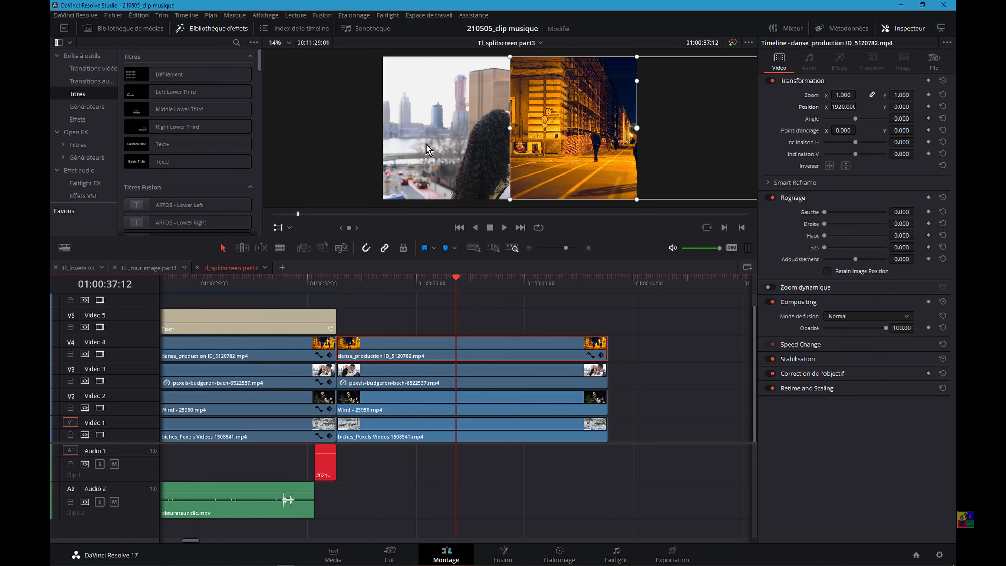
Check that the couple and deer clips remain at position 0 with no crop
{"action": "left_click", "coordinate": [392, 383]}
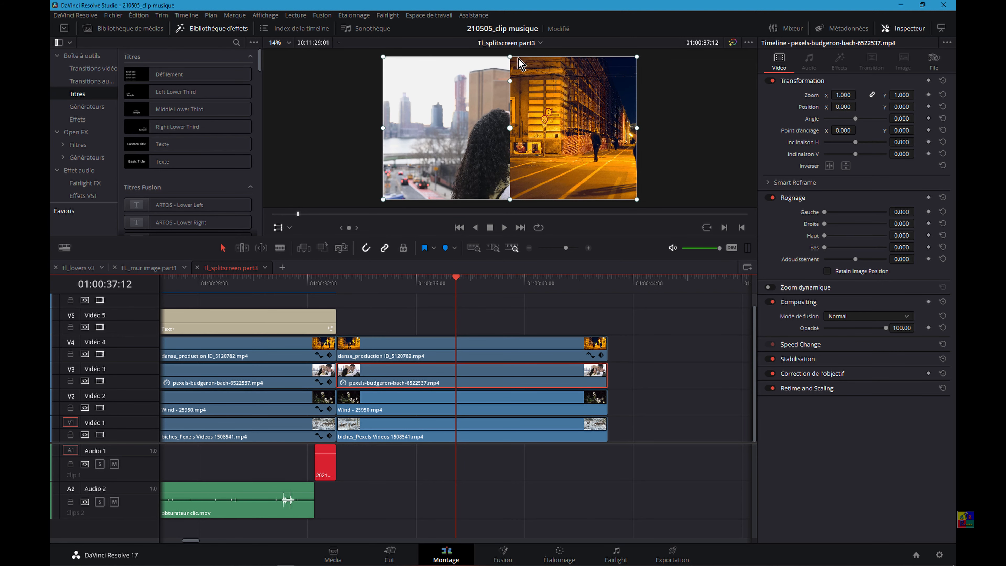
{"action": "mouse_move", "coordinate": [371, 403]}
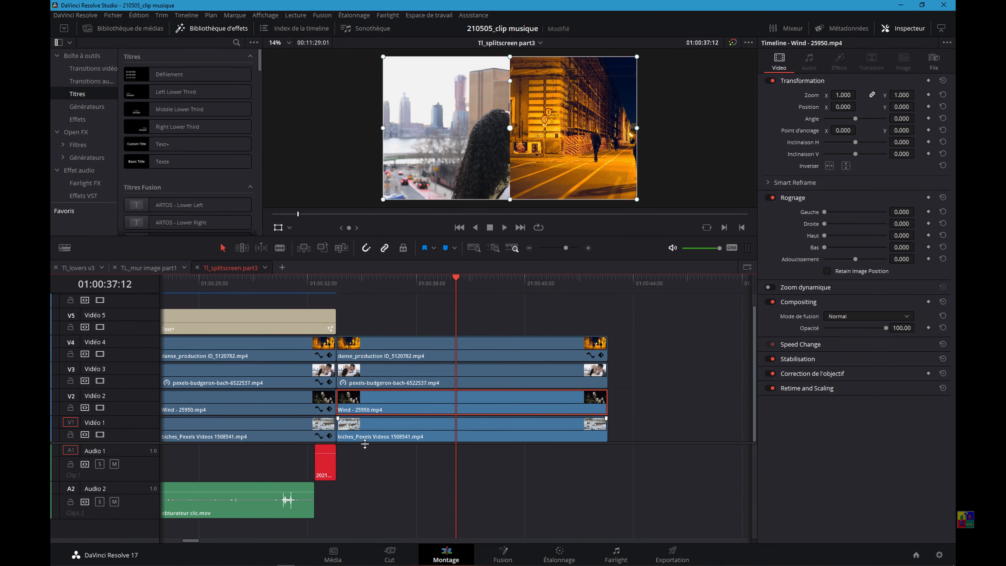
{"action": "left_click", "coordinate": [392, 430]}
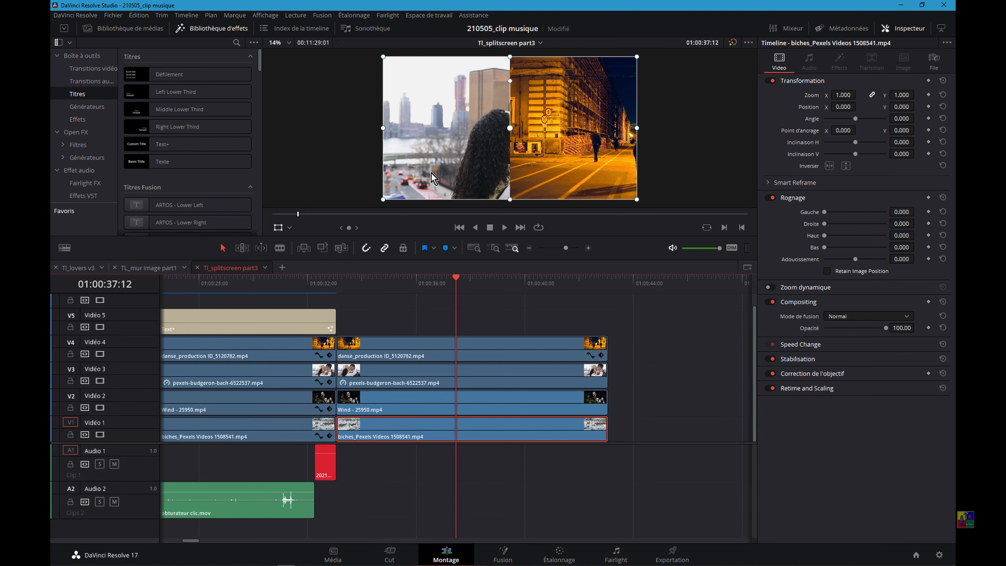
{"action": "mouse_move", "coordinate": [692, 401]}
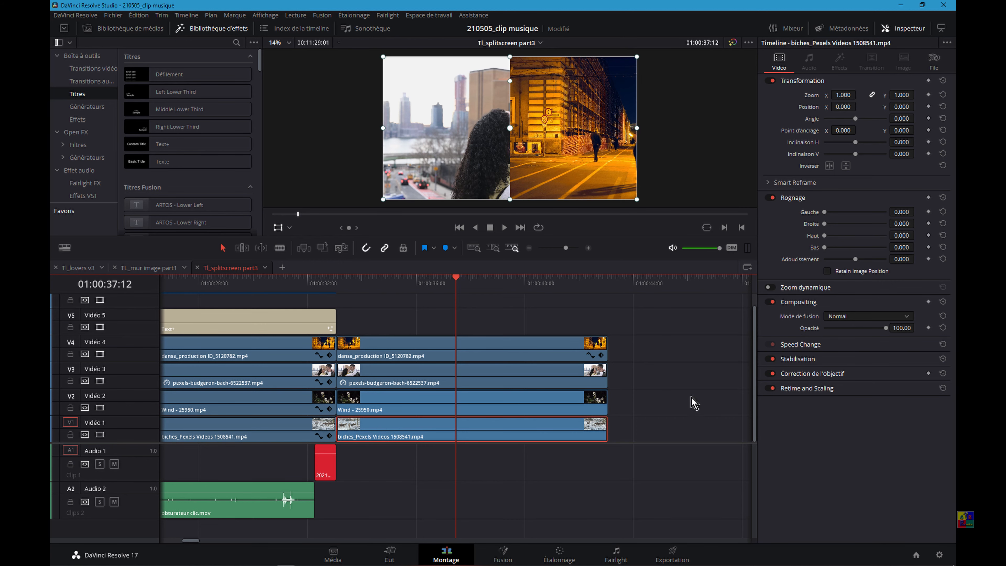
{"action": "mouse_move", "coordinate": [644, 368]}
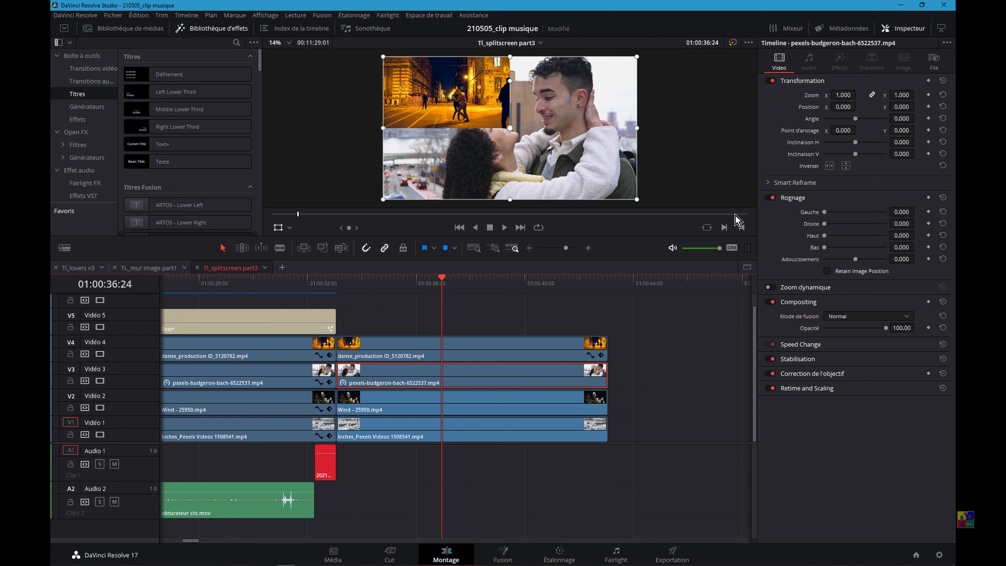
Set the remaining clips' Zoom to 0.5 and Position to ±960, ±540, then play the four-tile grid
{"action": "left_click", "coordinate": [844, 95]}
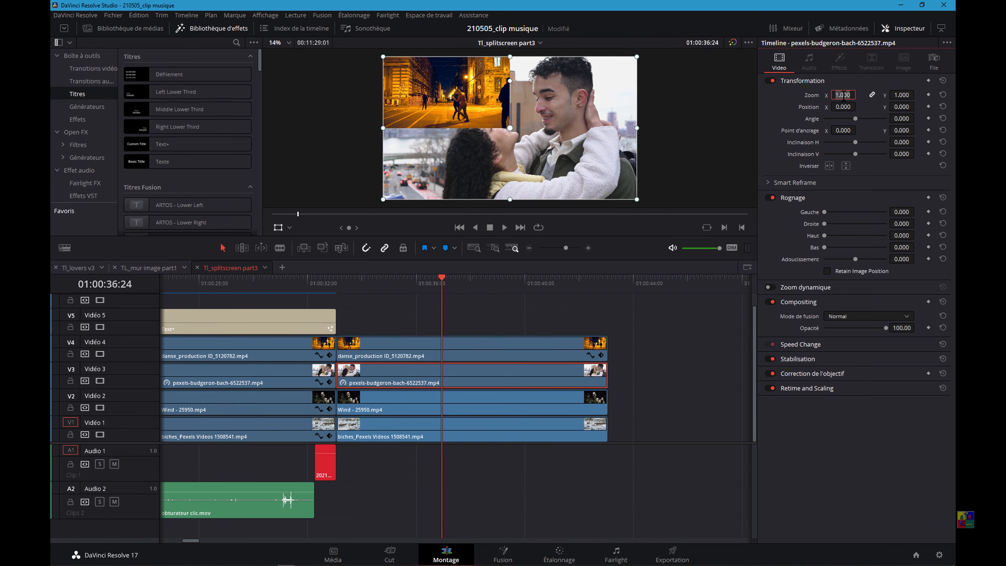
{"action": "type", "text": "0.530"}
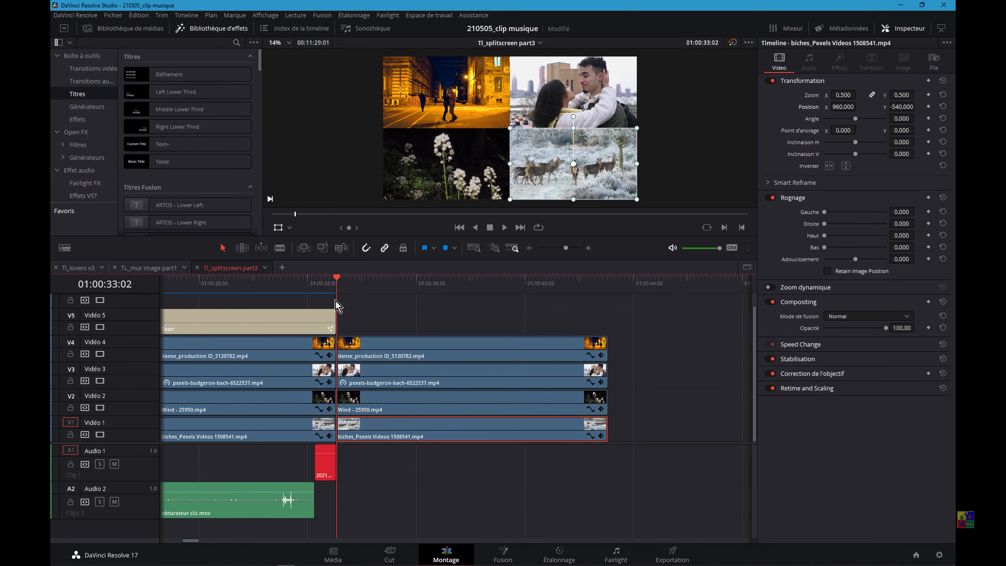
{"action": "left_click", "coordinate": [393, 282]}
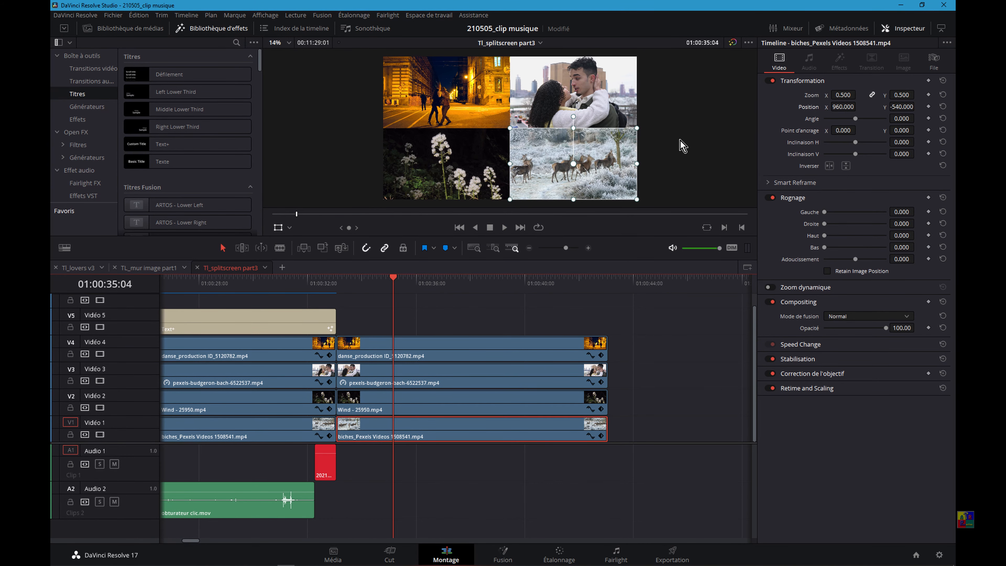